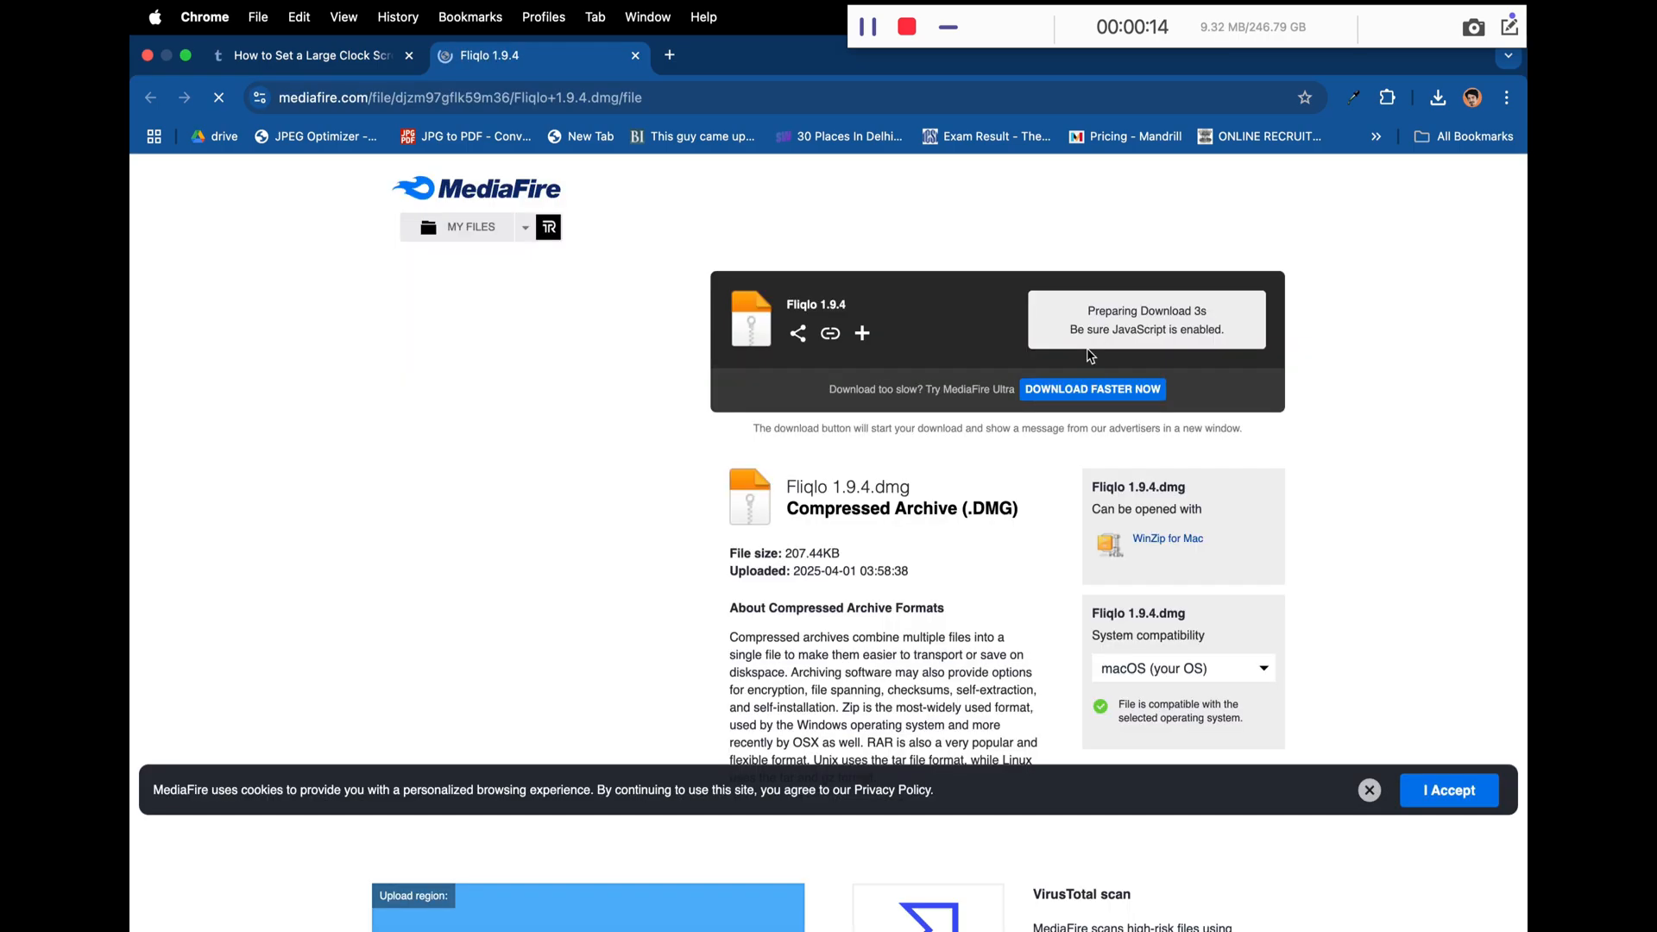
Download the Fliqlo 1.9.4.dmg disk image from the MediaFire page.
click(1093, 390)
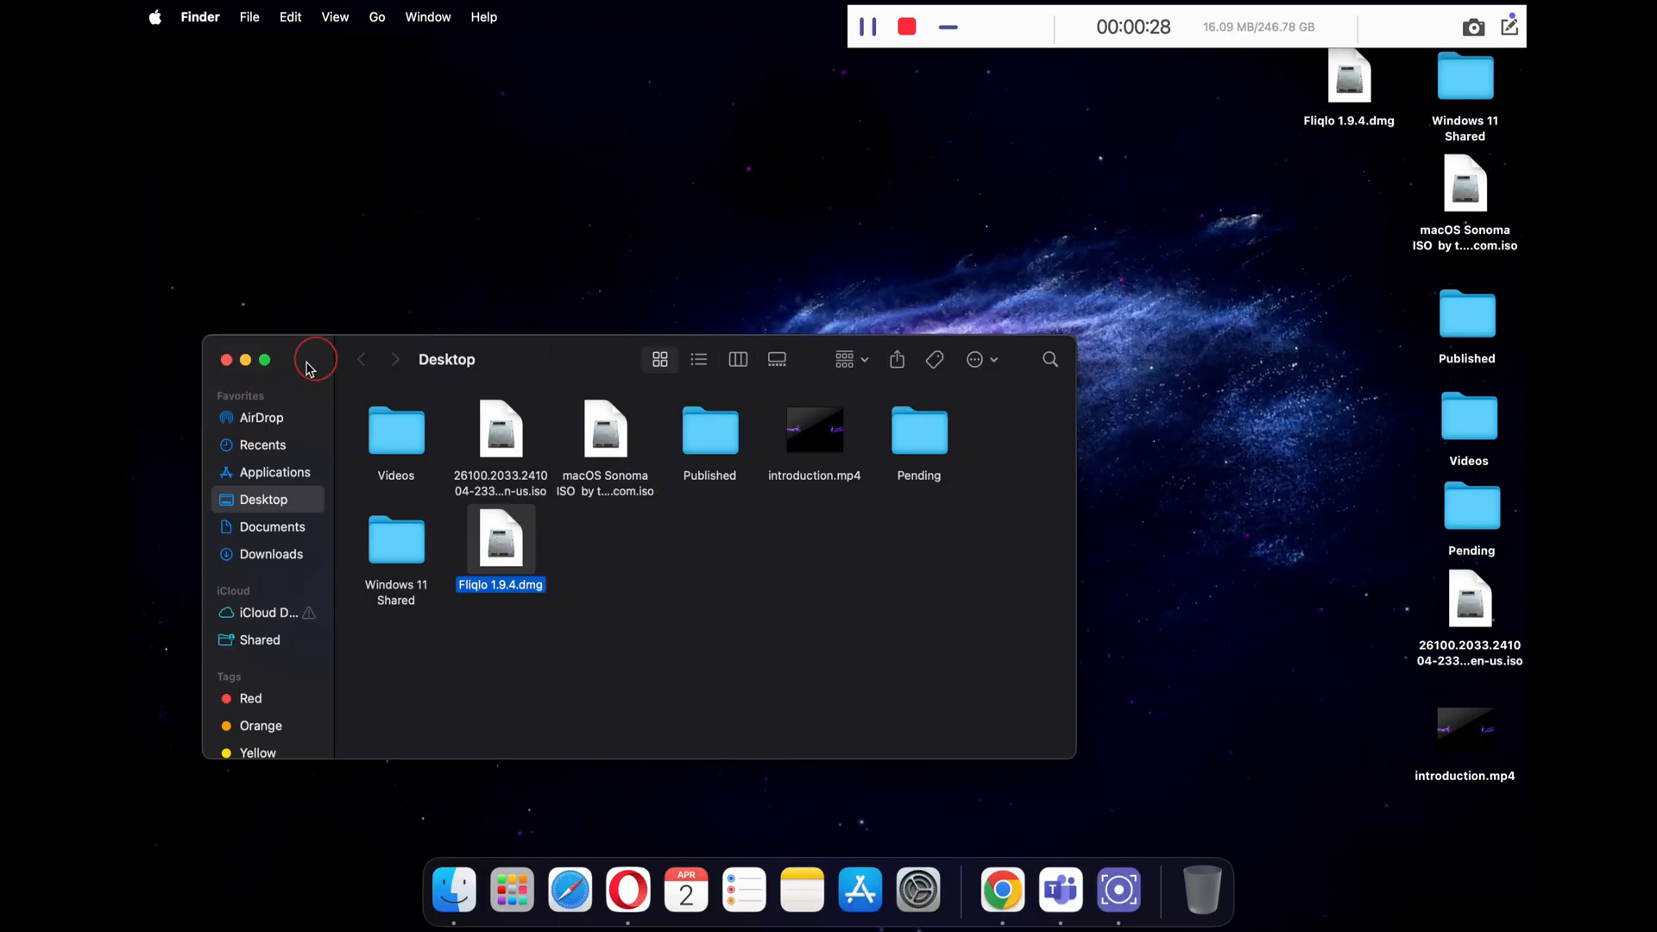
Place Fliqlo 1.9.4.dmg on the desktop, mount it and launch Fliqlo.saver to start installation.
click(226, 359)
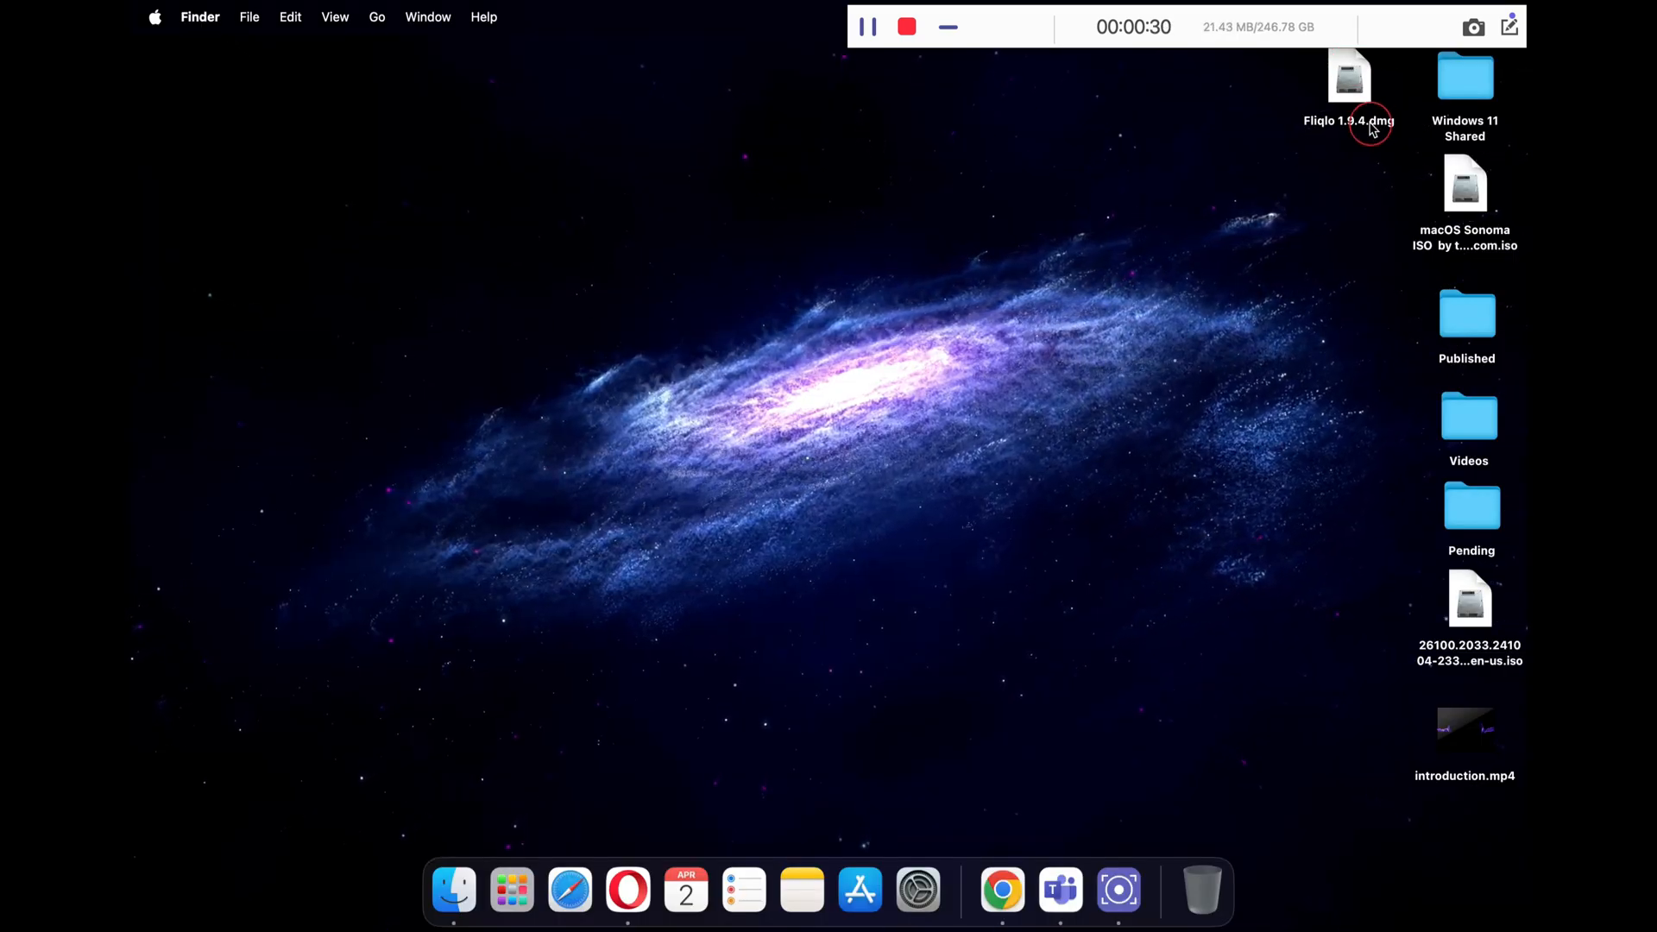
drag(1349, 75, 768, 304)
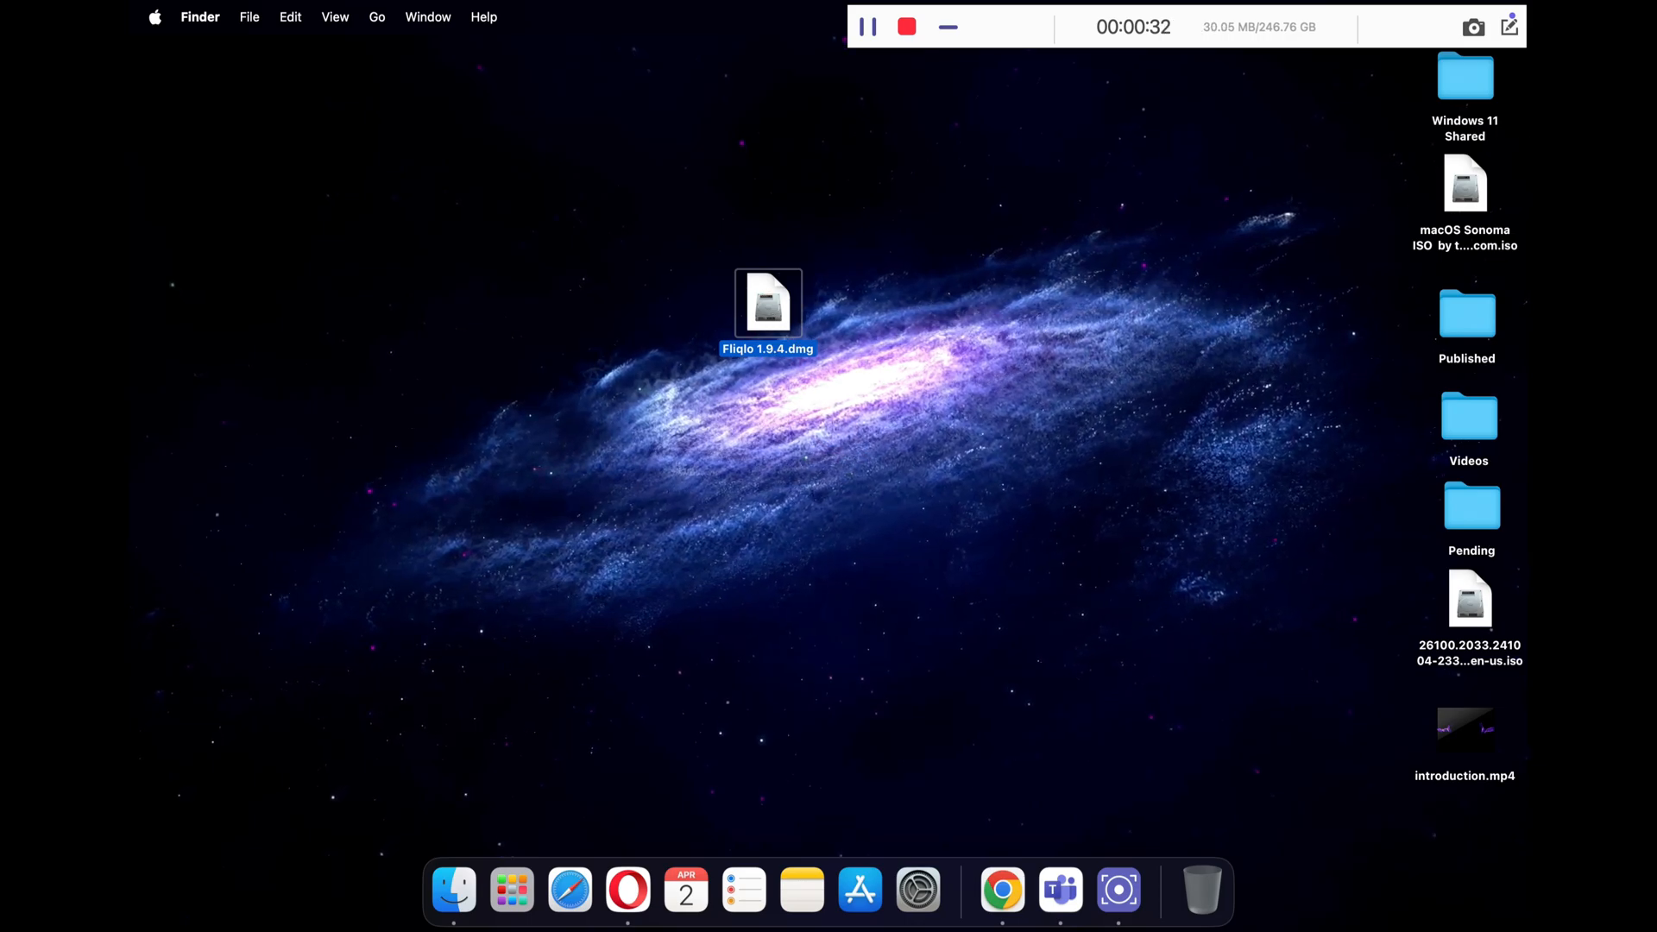
drag(768, 304, 530, 251)
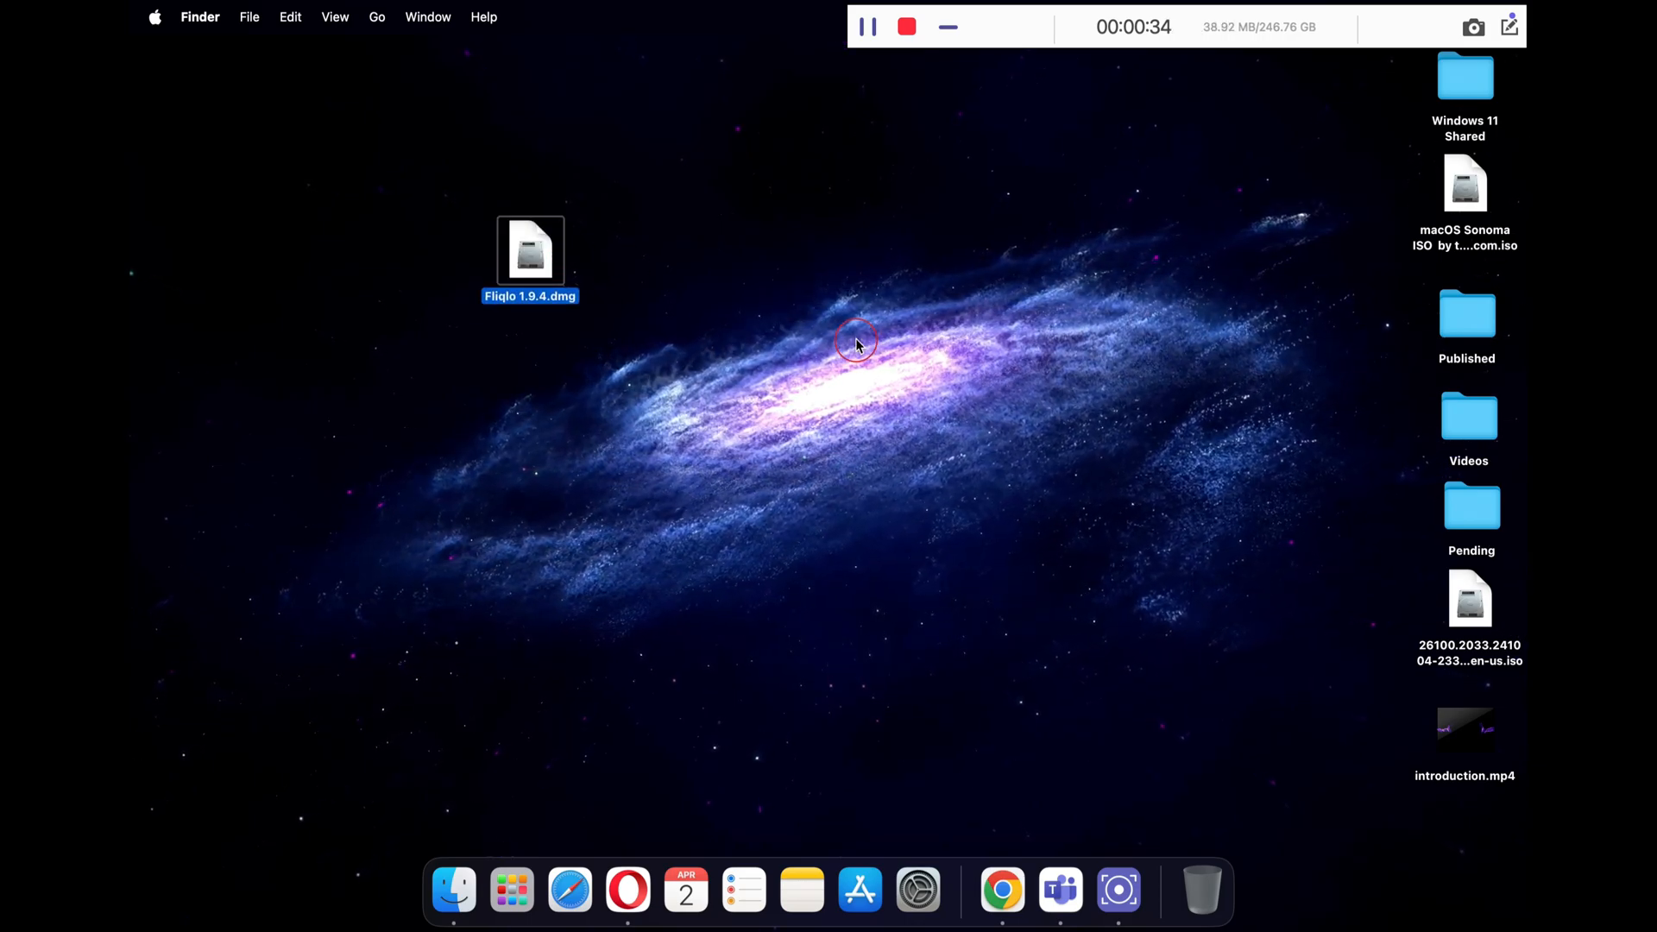
double_click(532, 250)
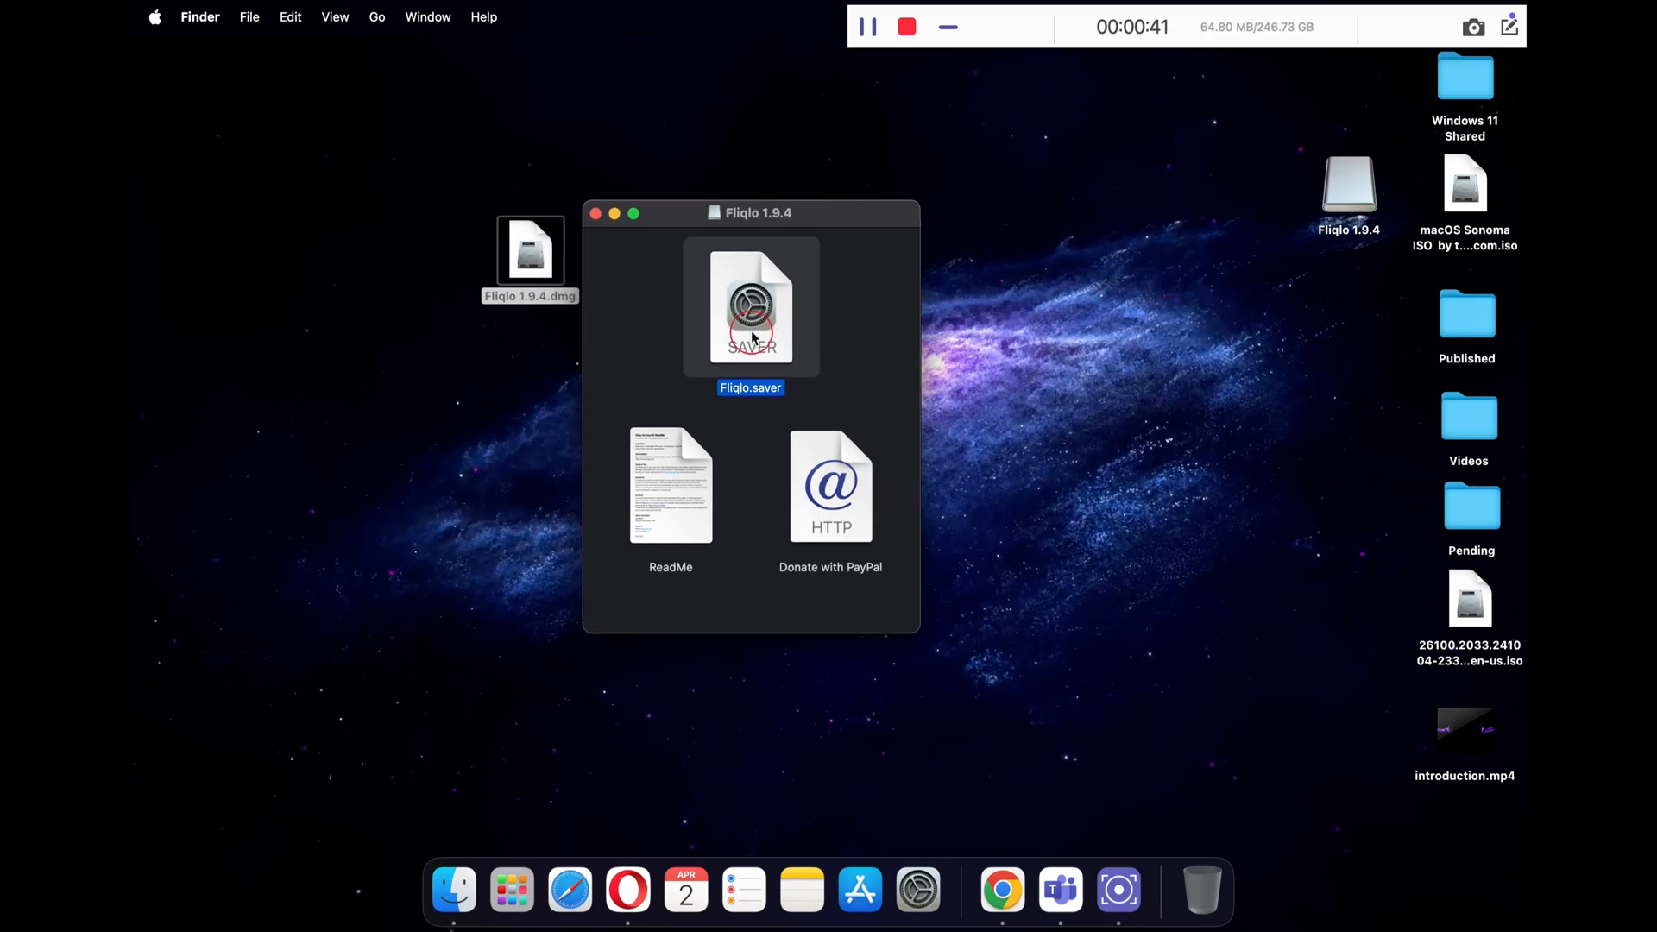
double_click(752, 310)
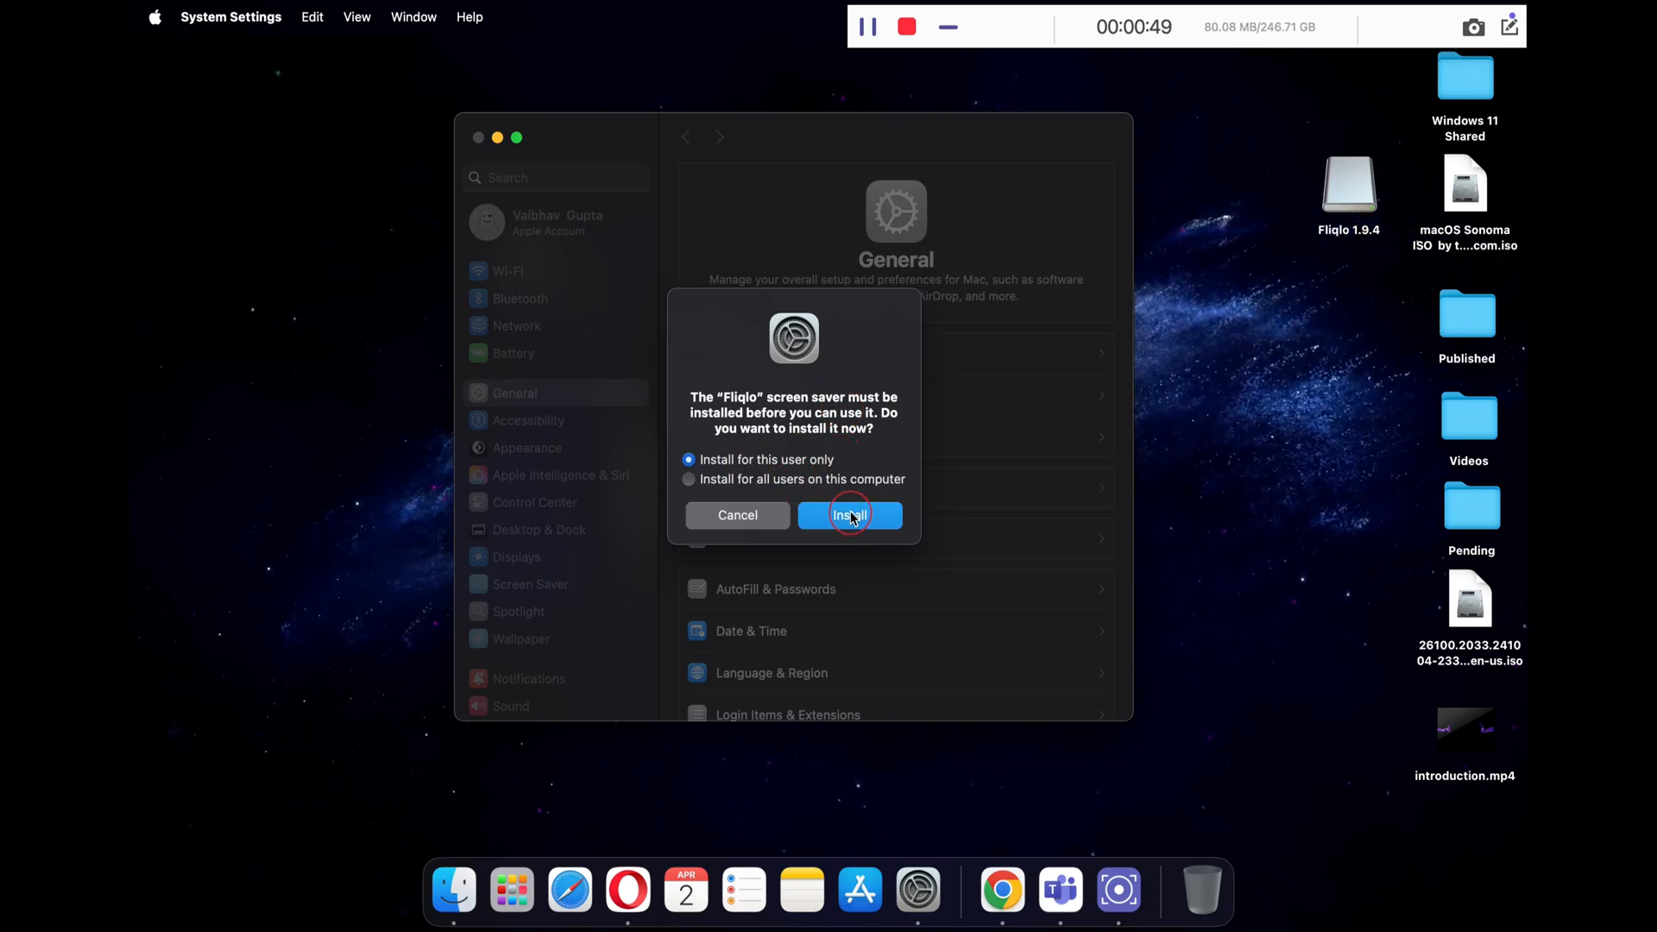
Install Fliqlo for this user only, choose its clock time format and preview it full screen.
click(849, 514)
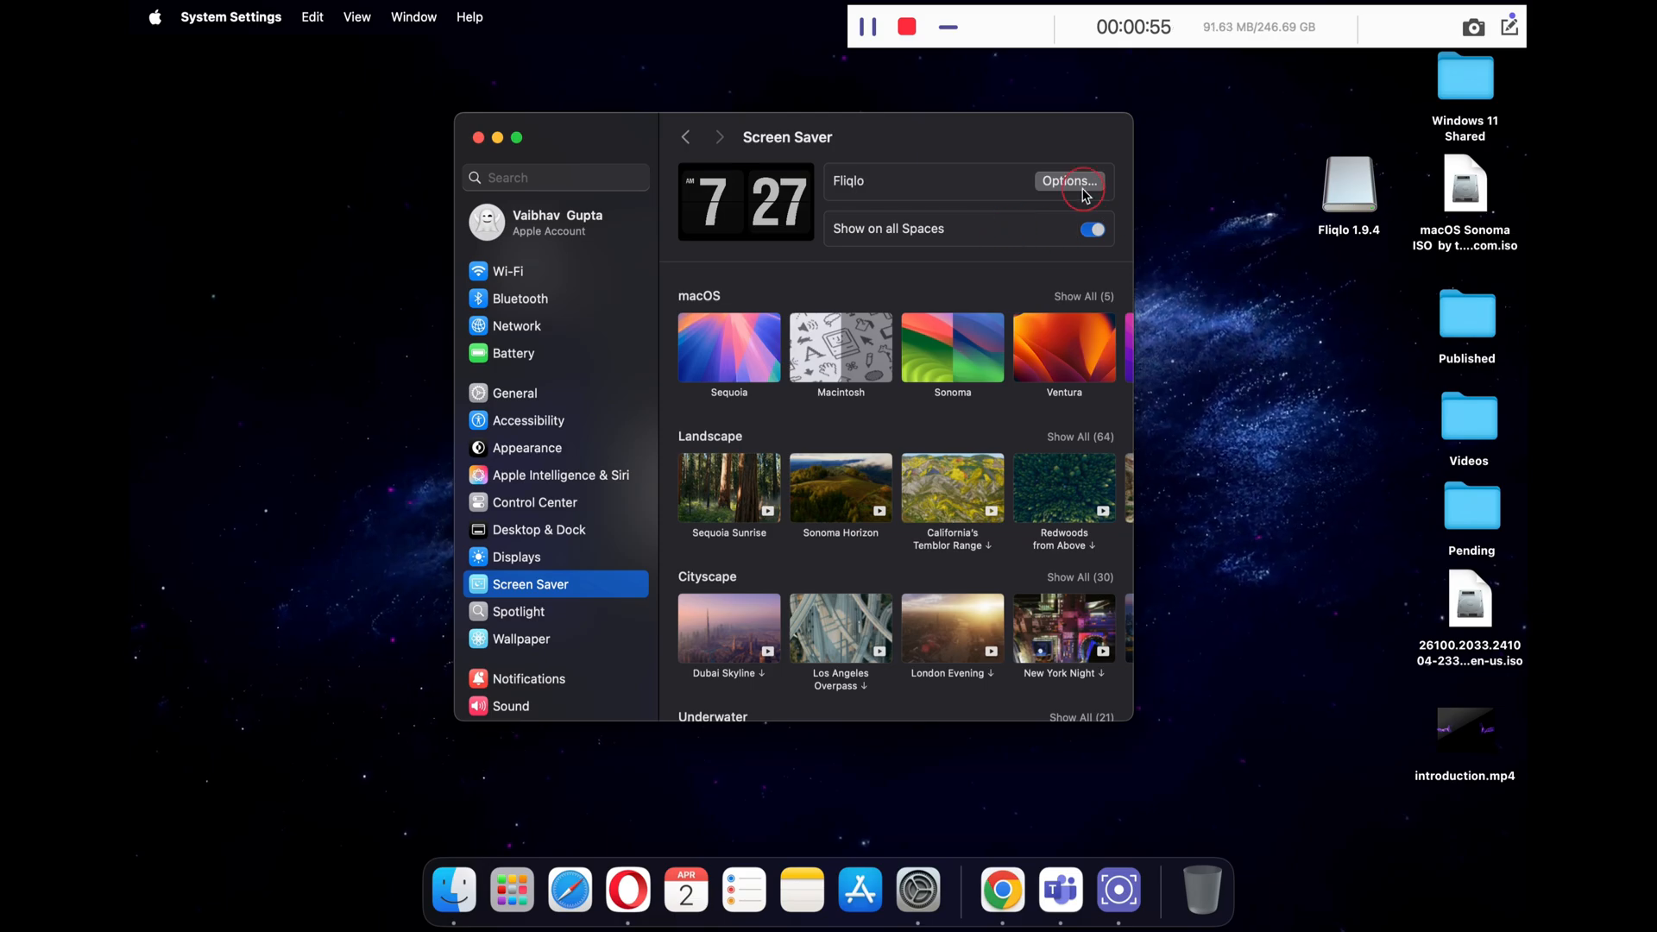
click(1070, 181)
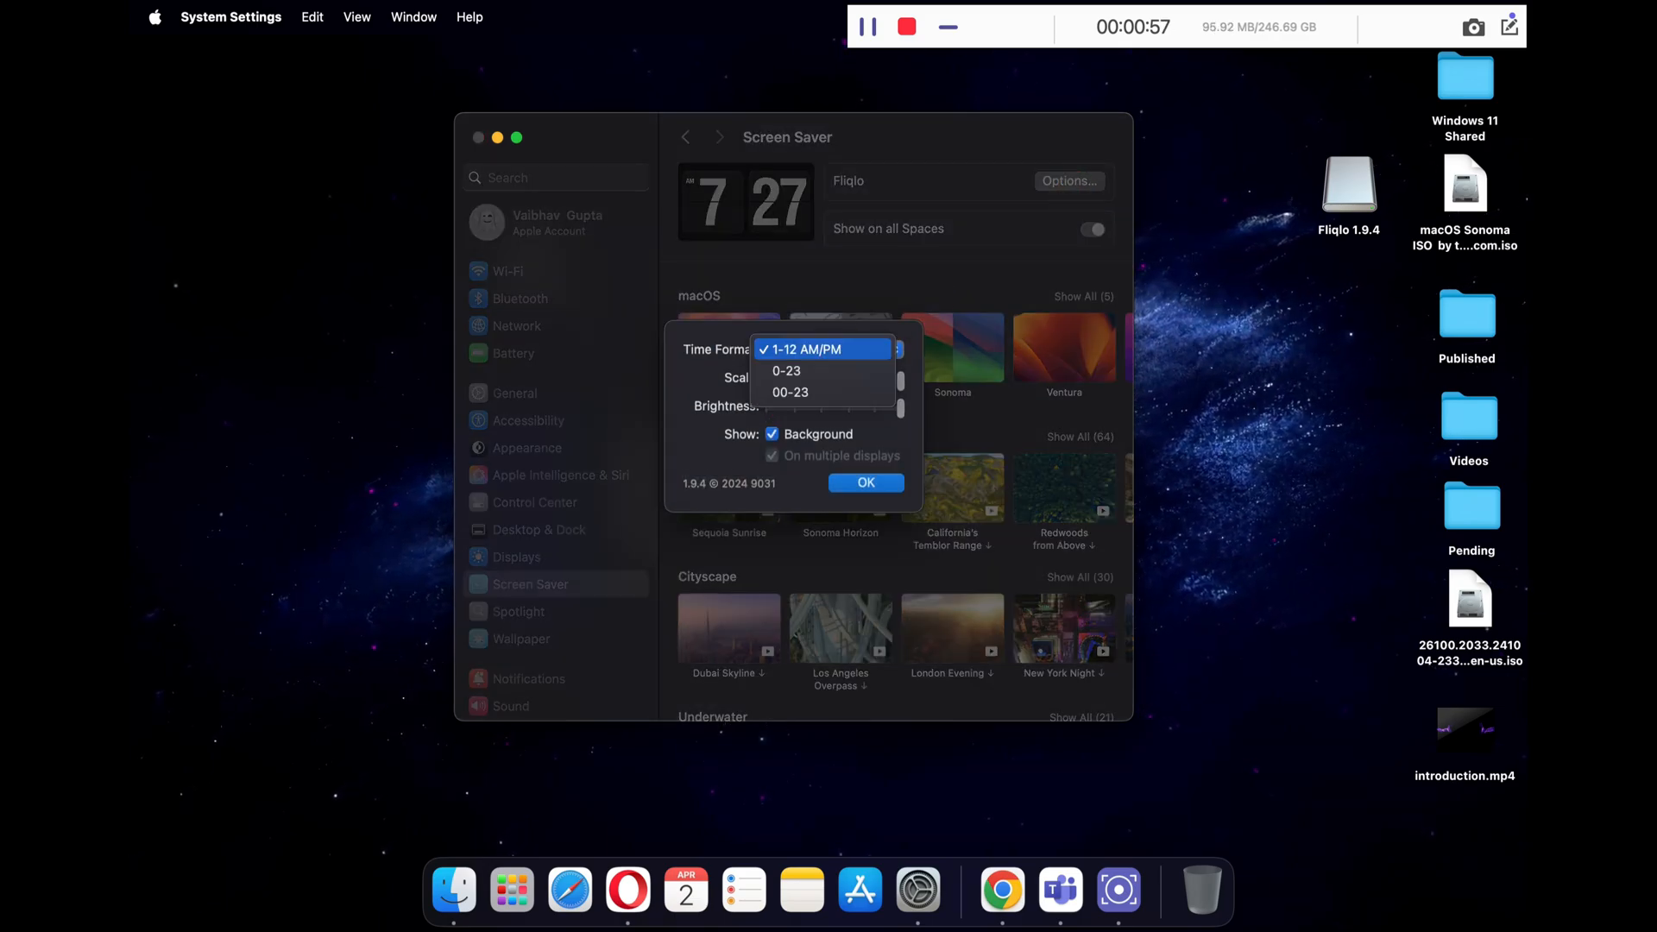
click(822, 349)
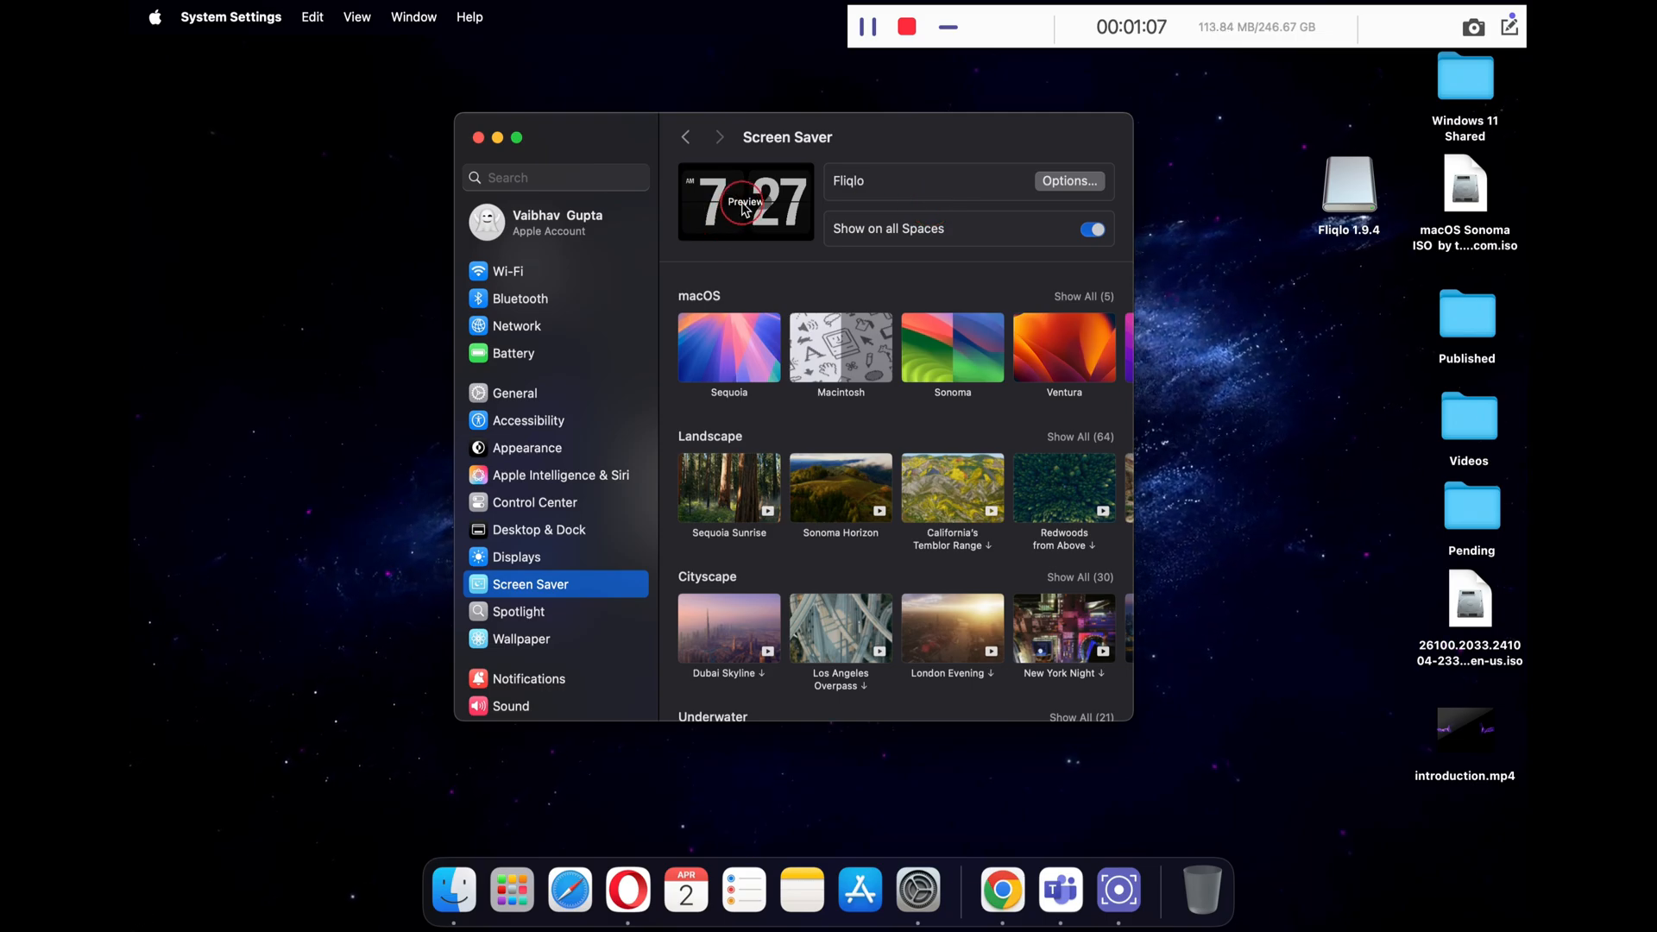
click(745, 201)
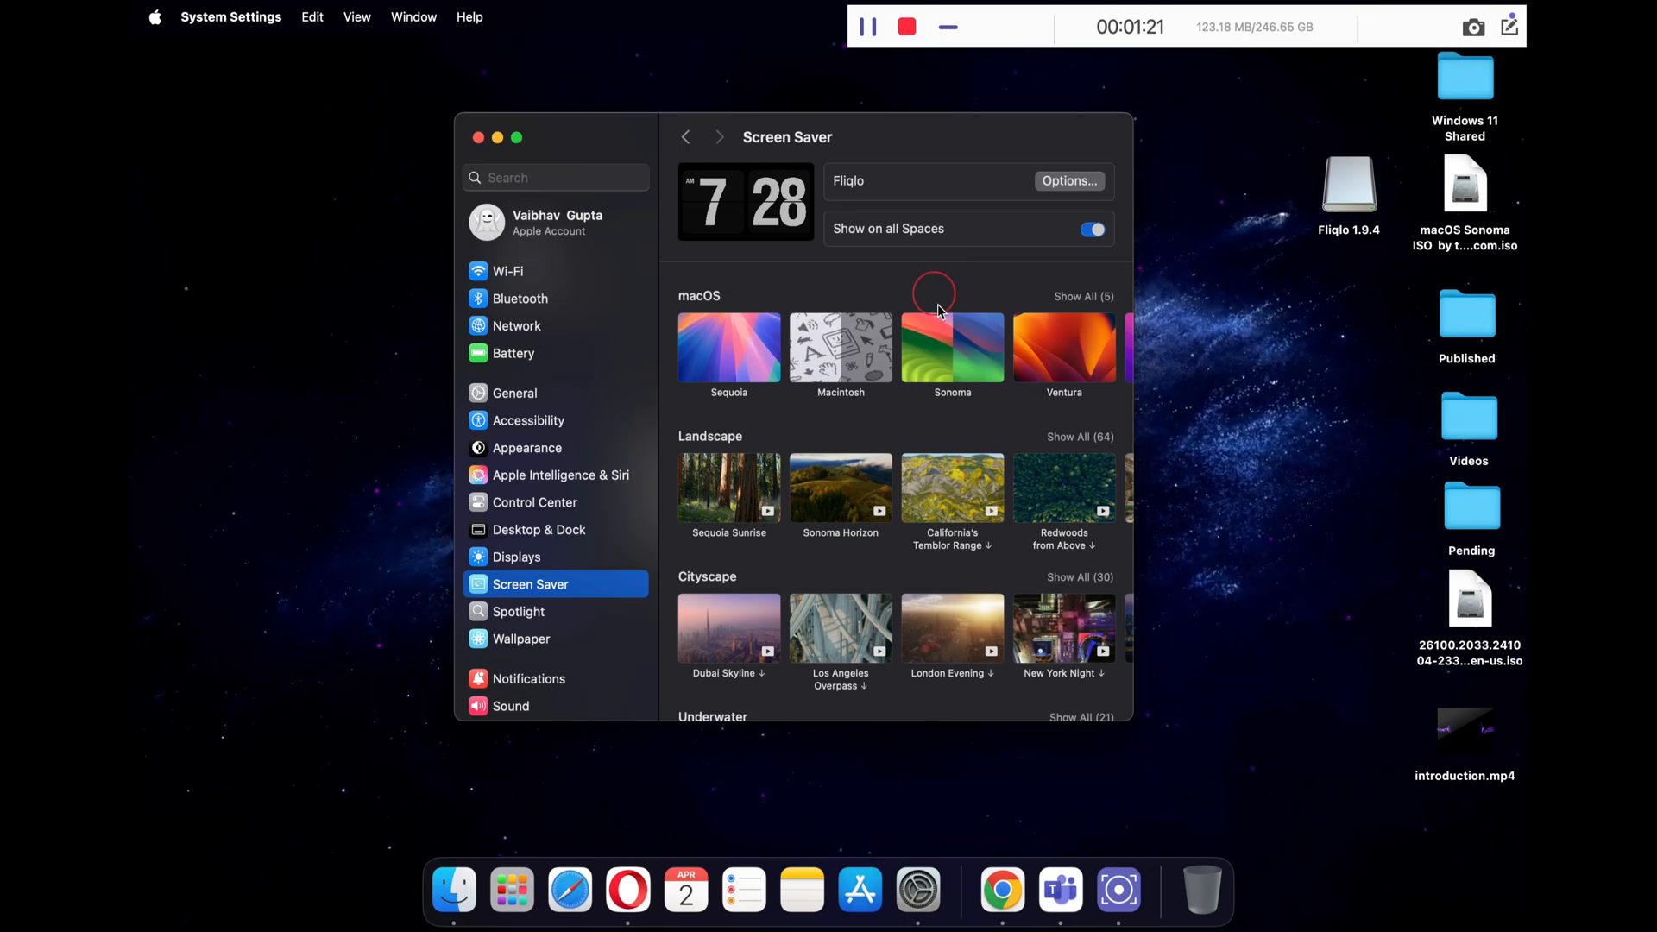
Delete the Fliqlo screen saver from the Other group in Screen Saver settings.
scroll(down, 3)
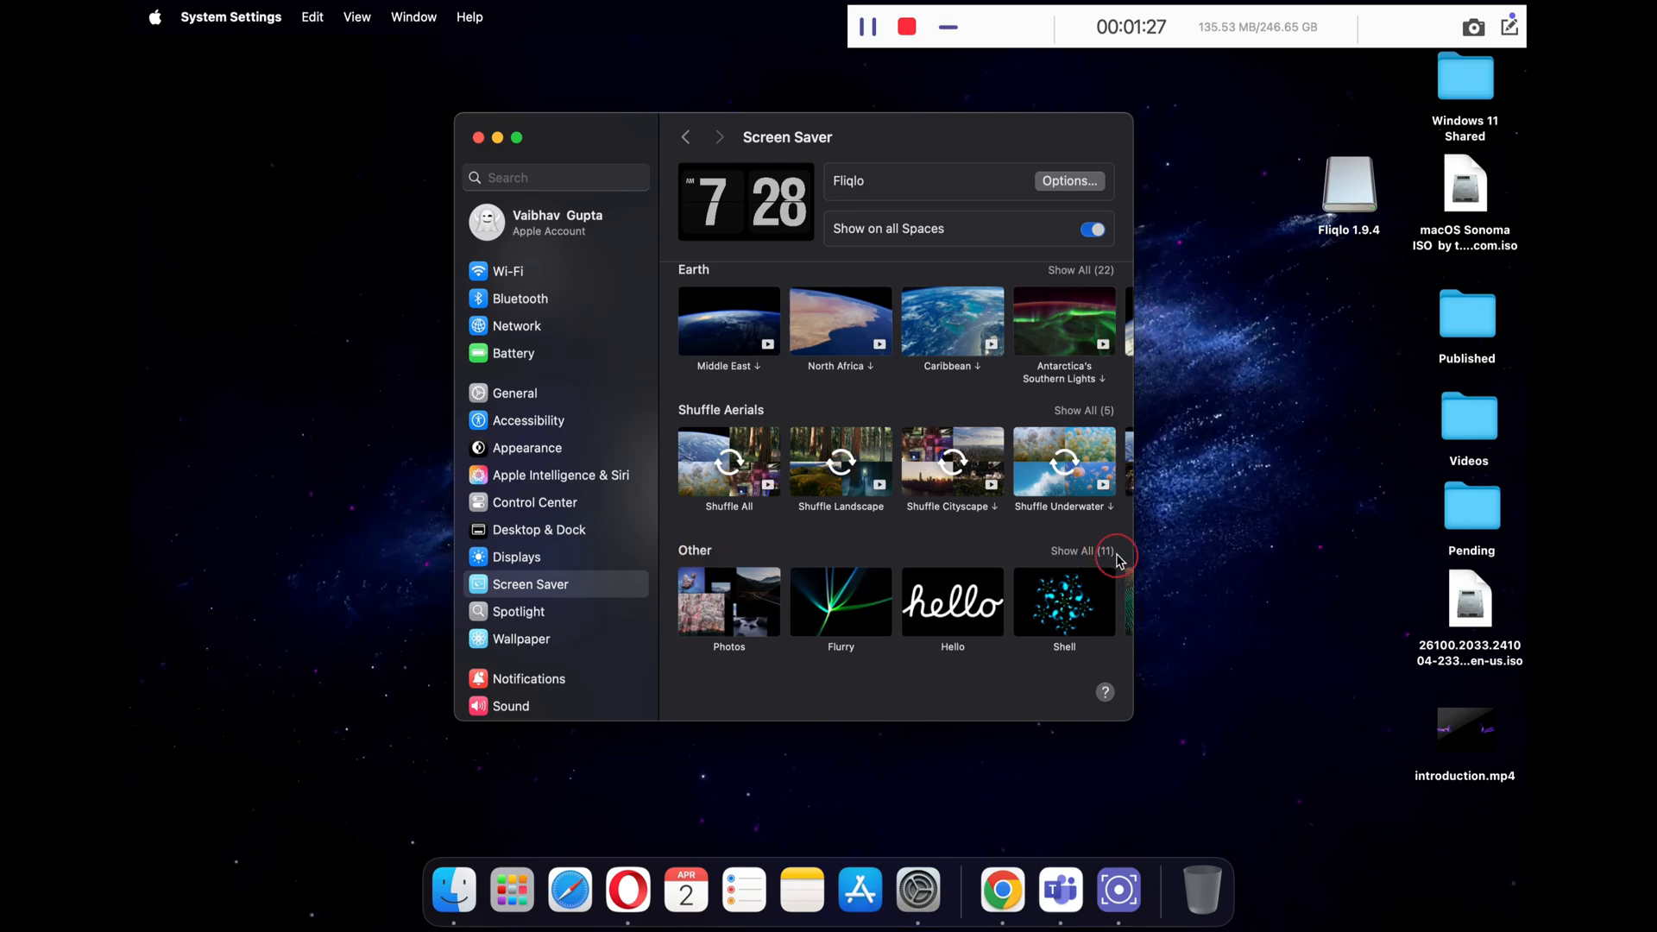
click(1082, 550)
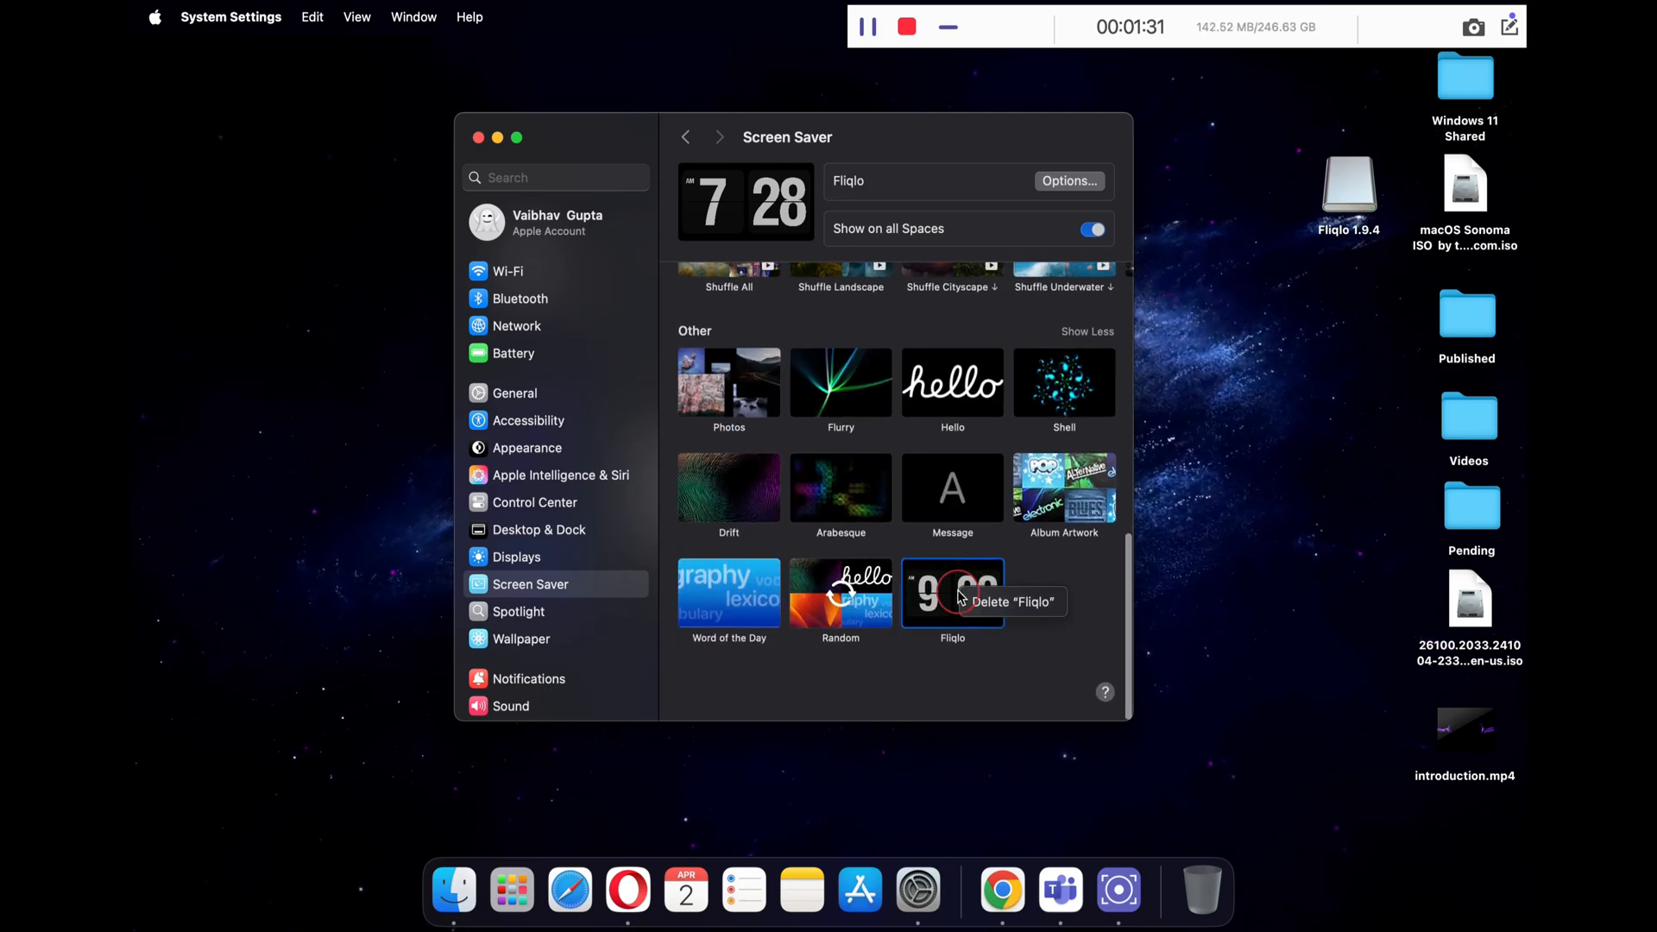
click(1012, 600)
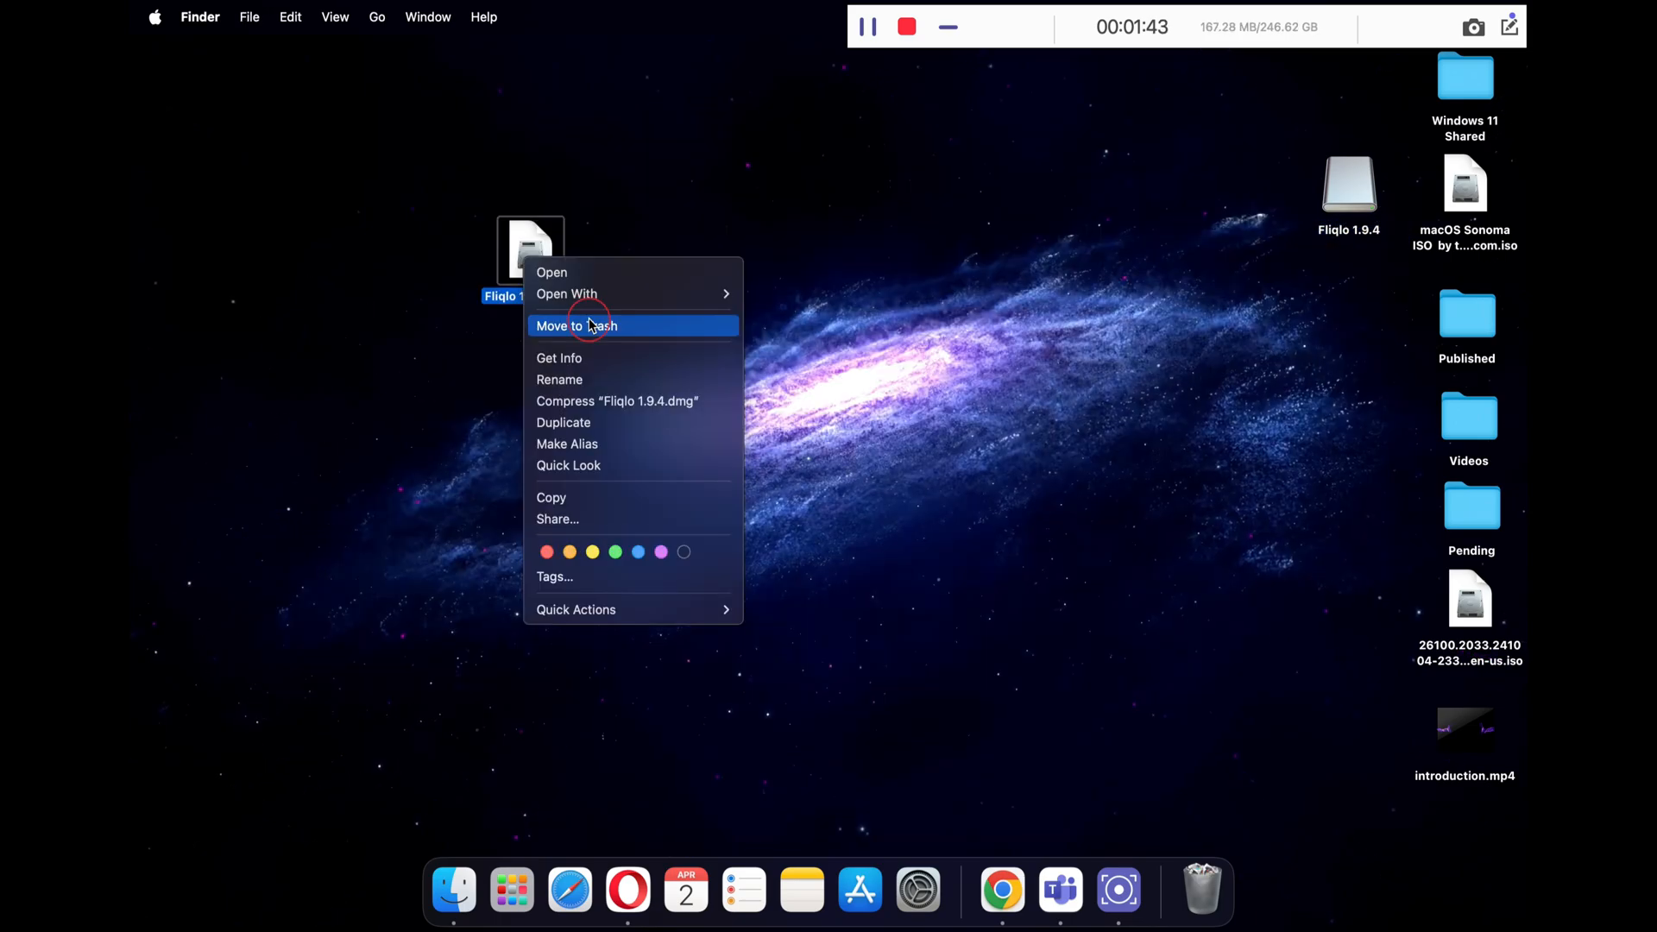
Eject the mounted Fliqlo 1.9.4 volume from the desktop.
right_click(1350, 183)
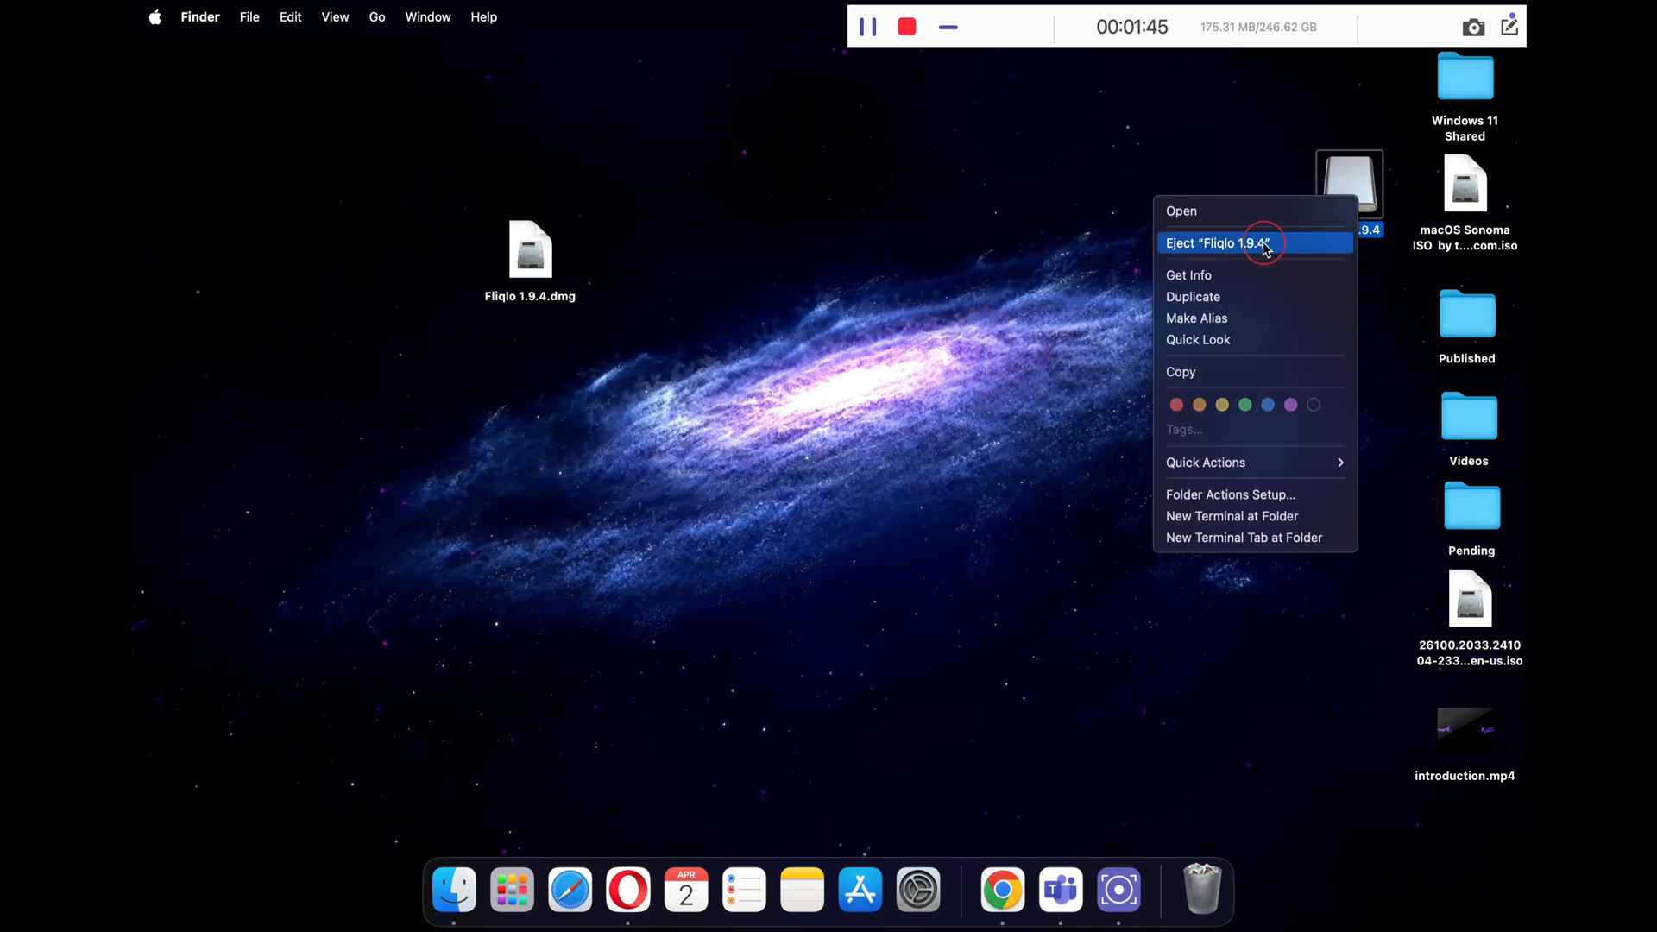
click(1255, 242)
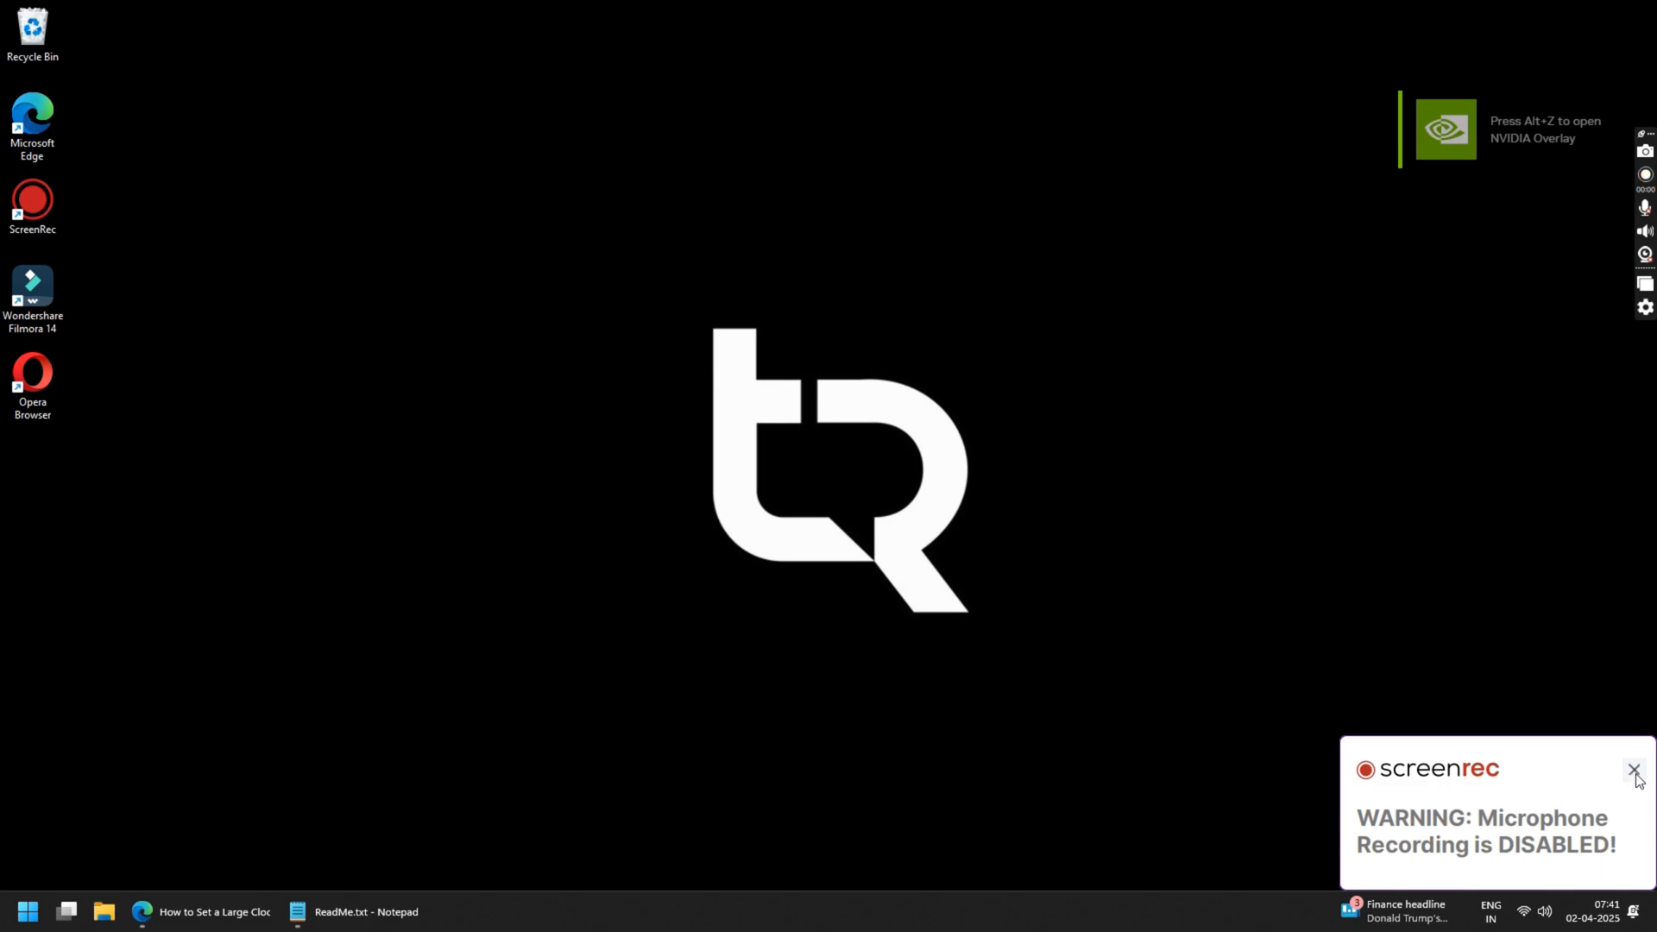
Dismiss the recording warning and return to the TechRechard large clock screensaver article in Edge.
click(1632, 770)
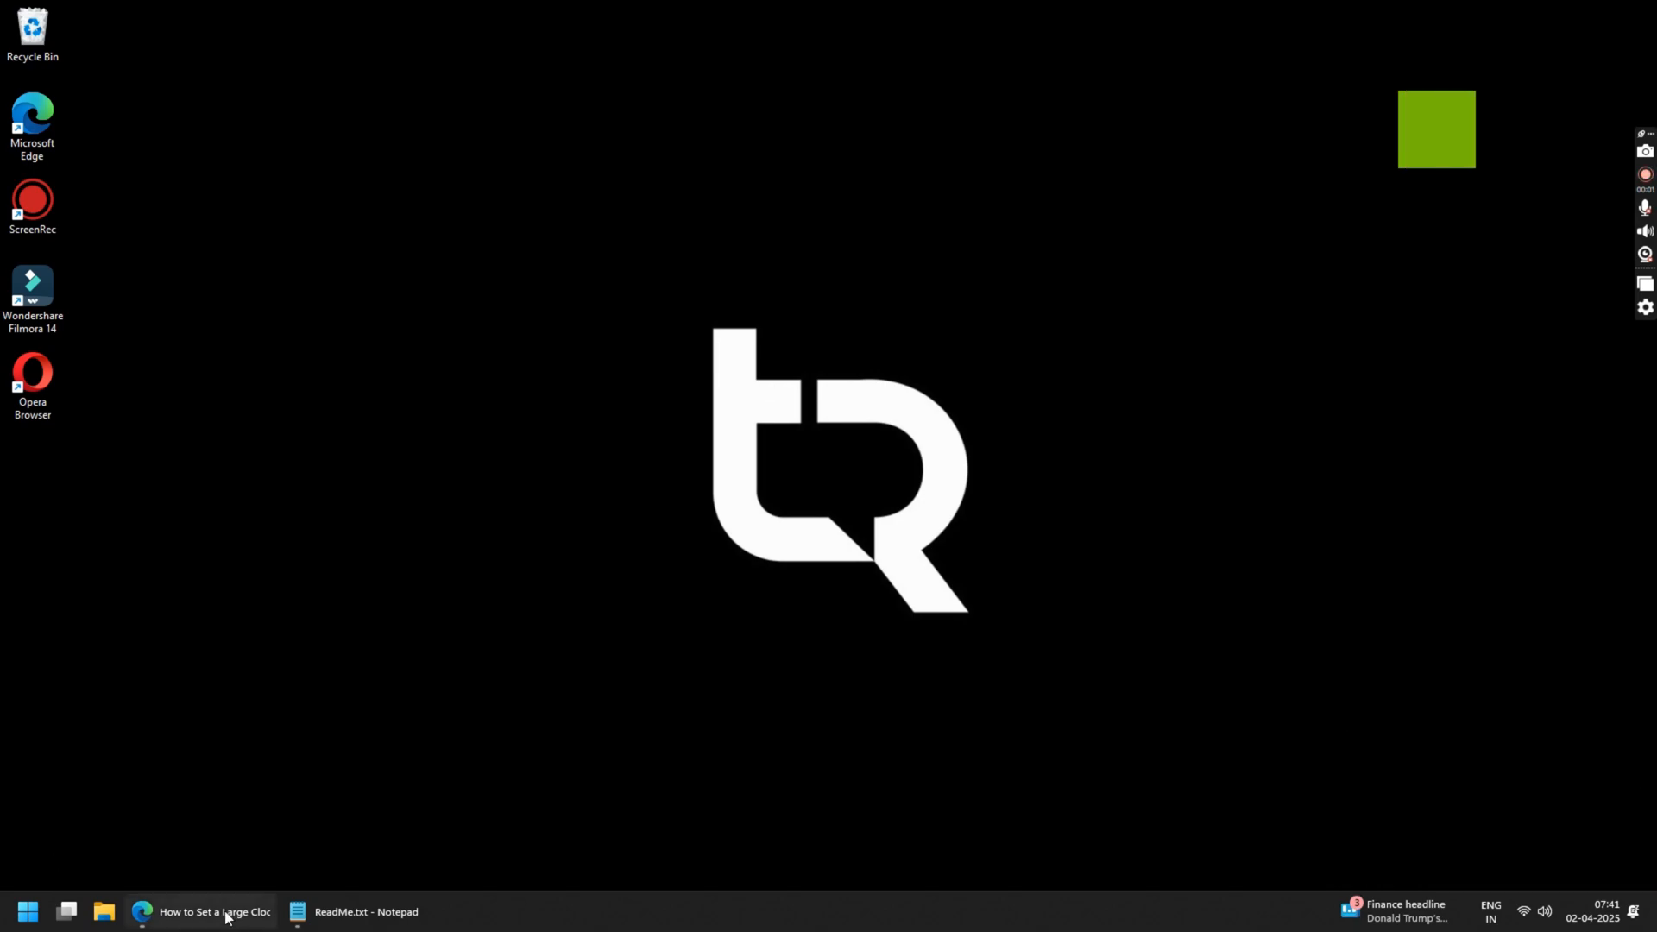
click(208, 911)
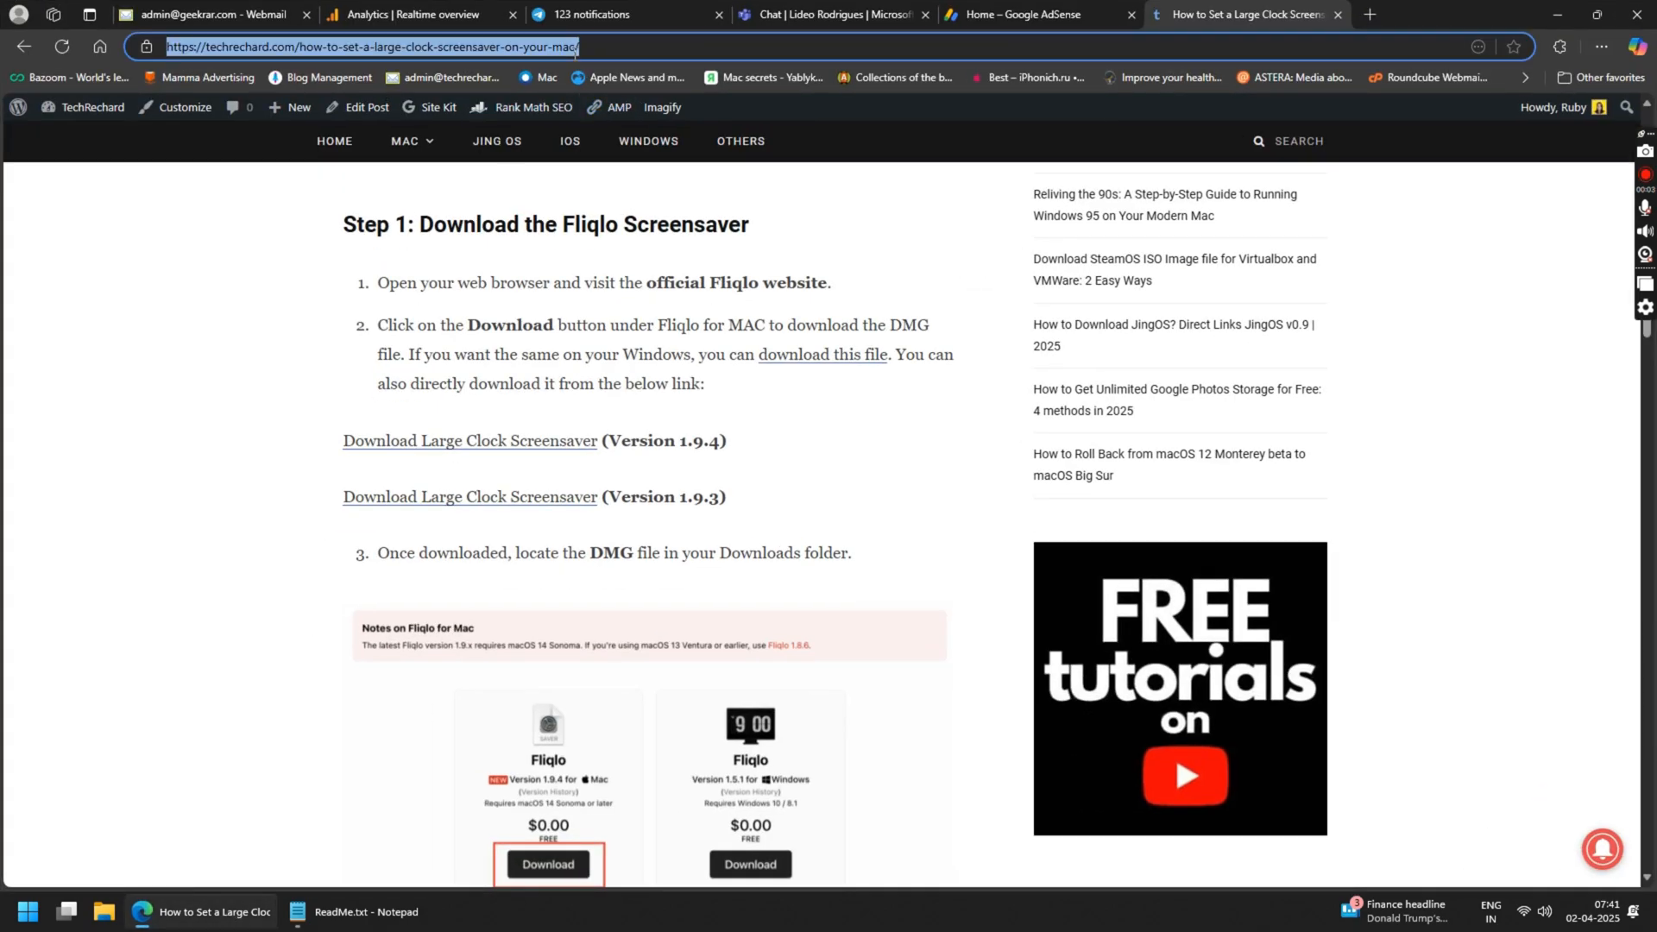
scroll(up, 3)
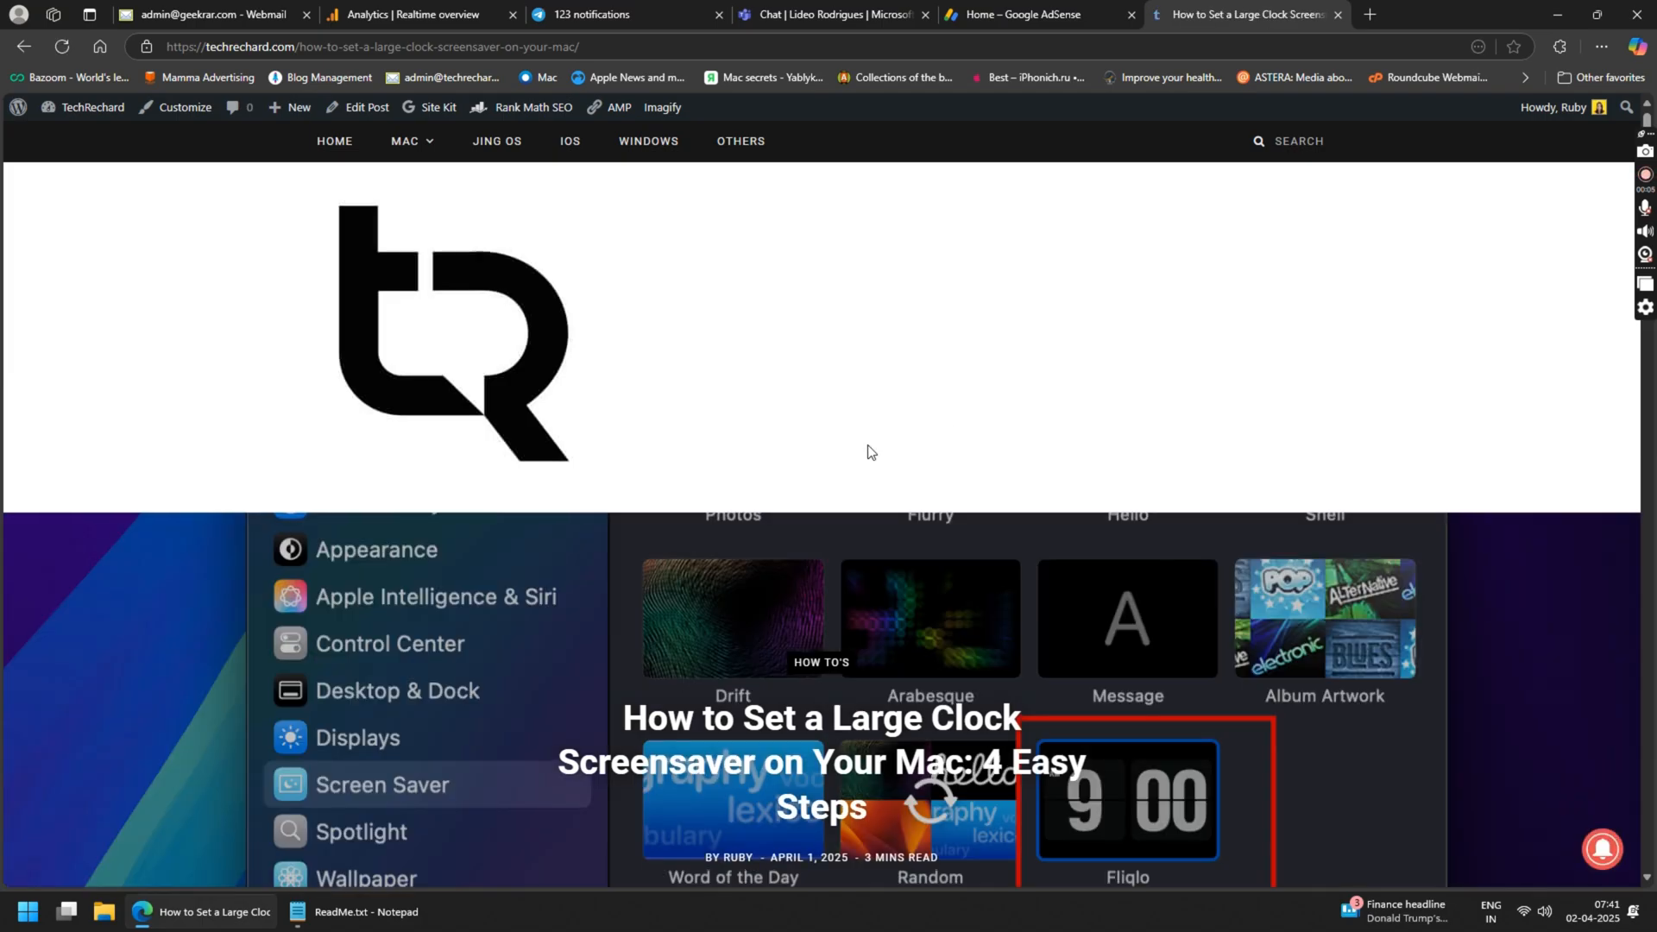
scroll(down, 3)
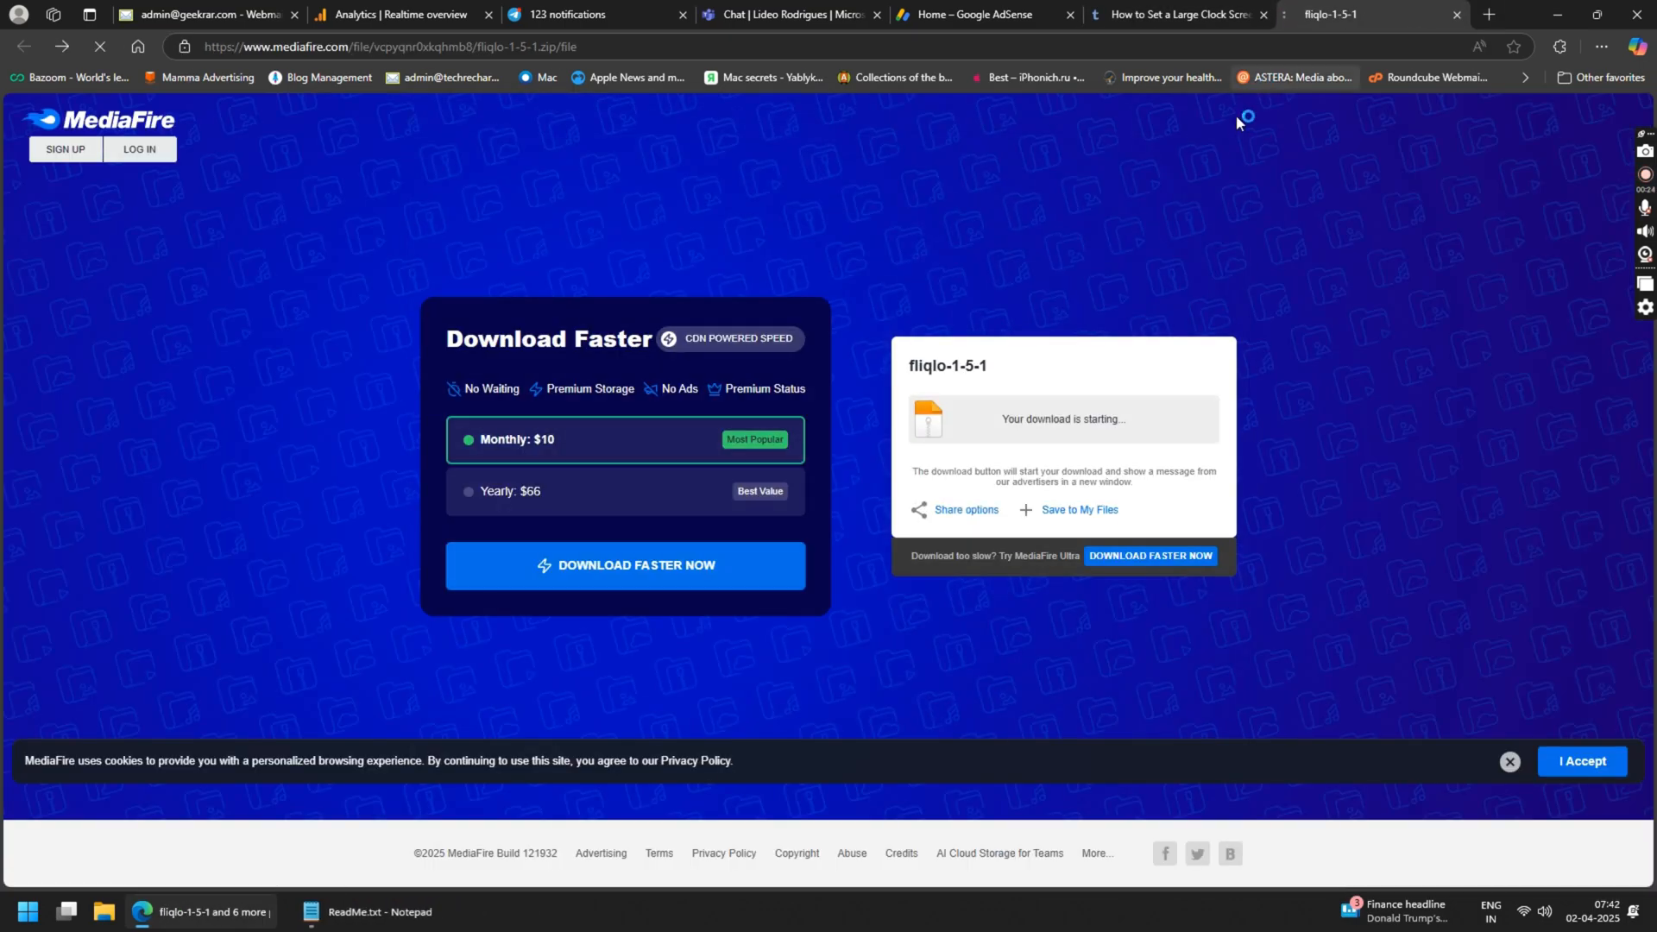
Download the fliqlo-1-5-1 zip from MediaFire and save it to the Desktop.
click(1563, 49)
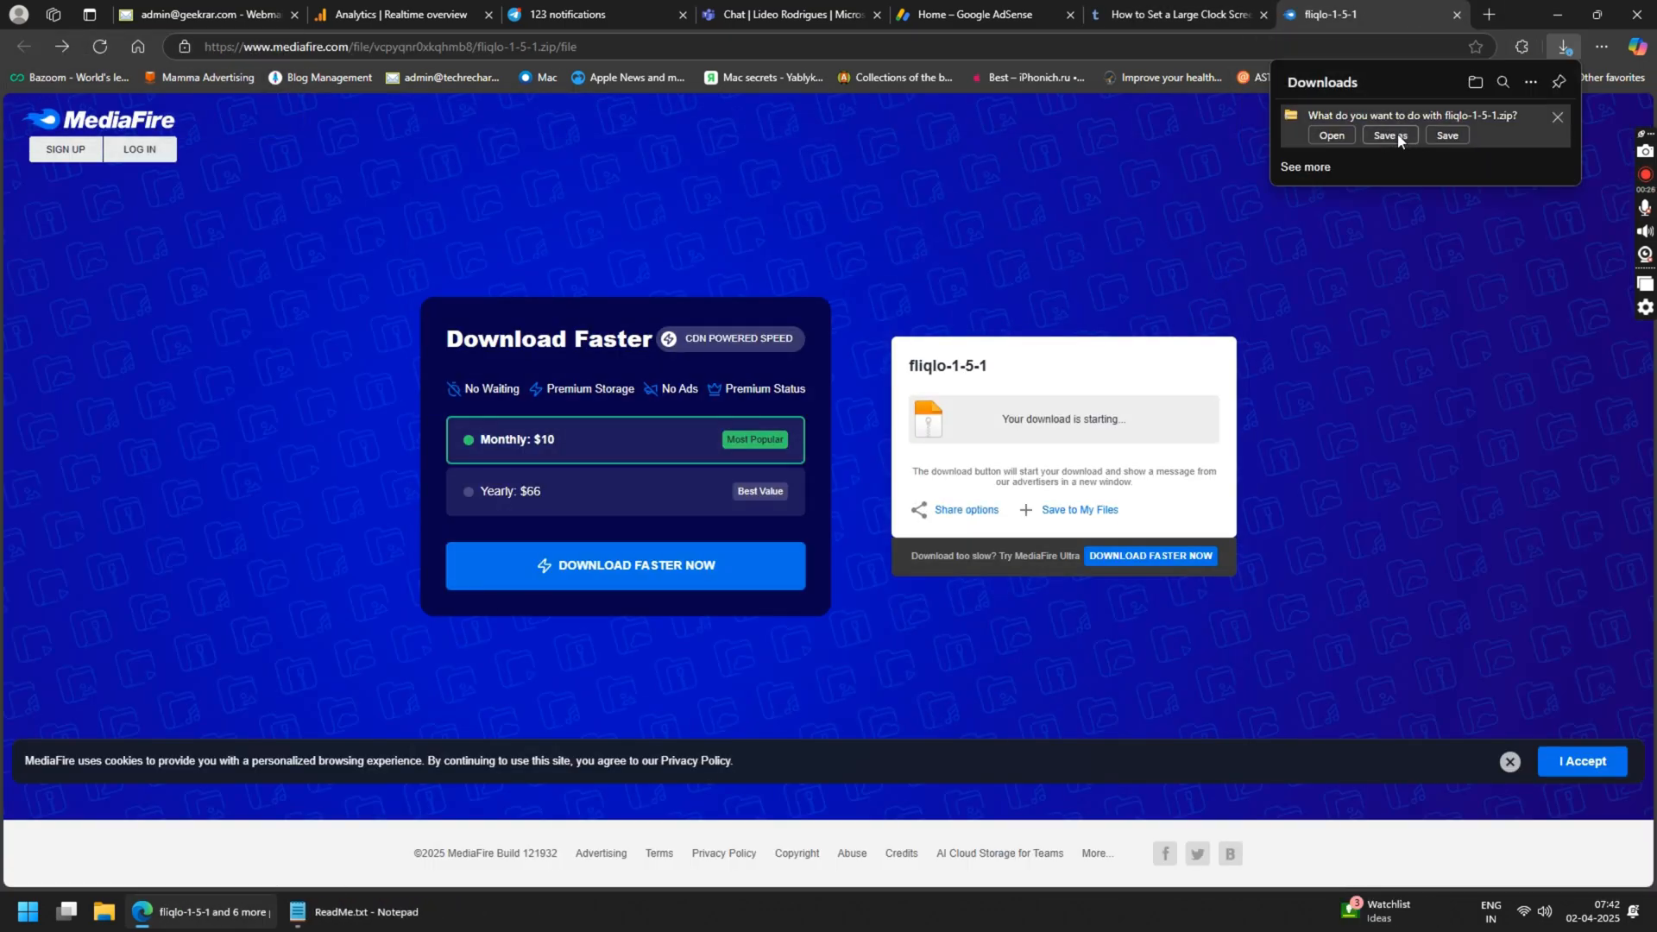
click(1389, 135)
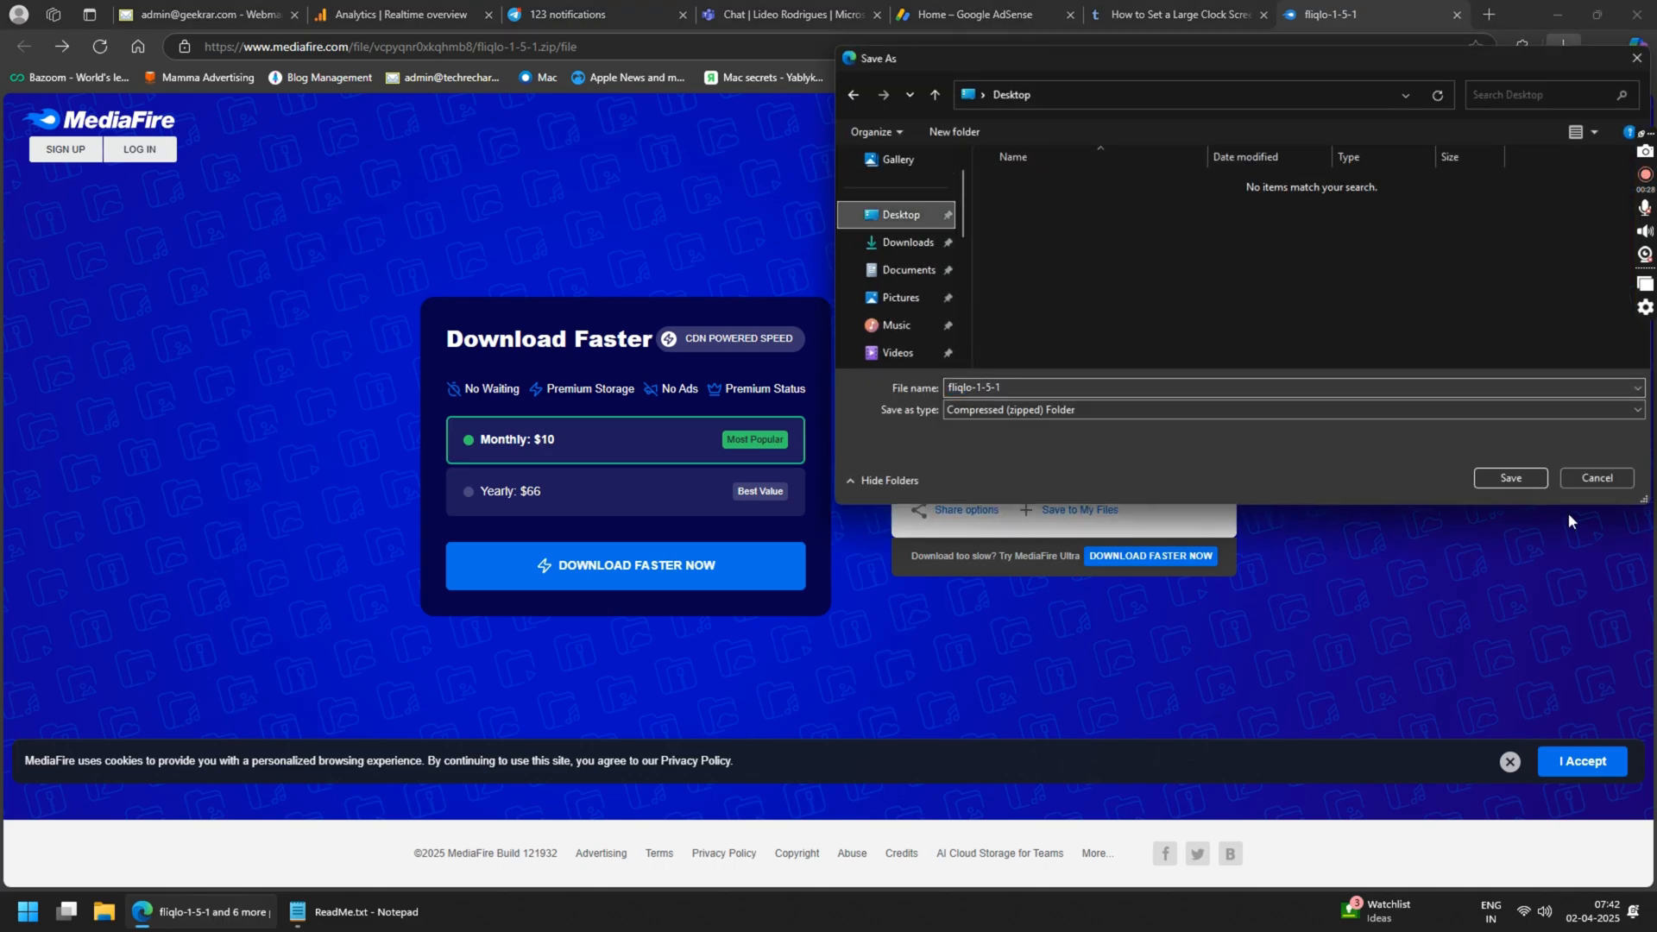
click(1510, 477)
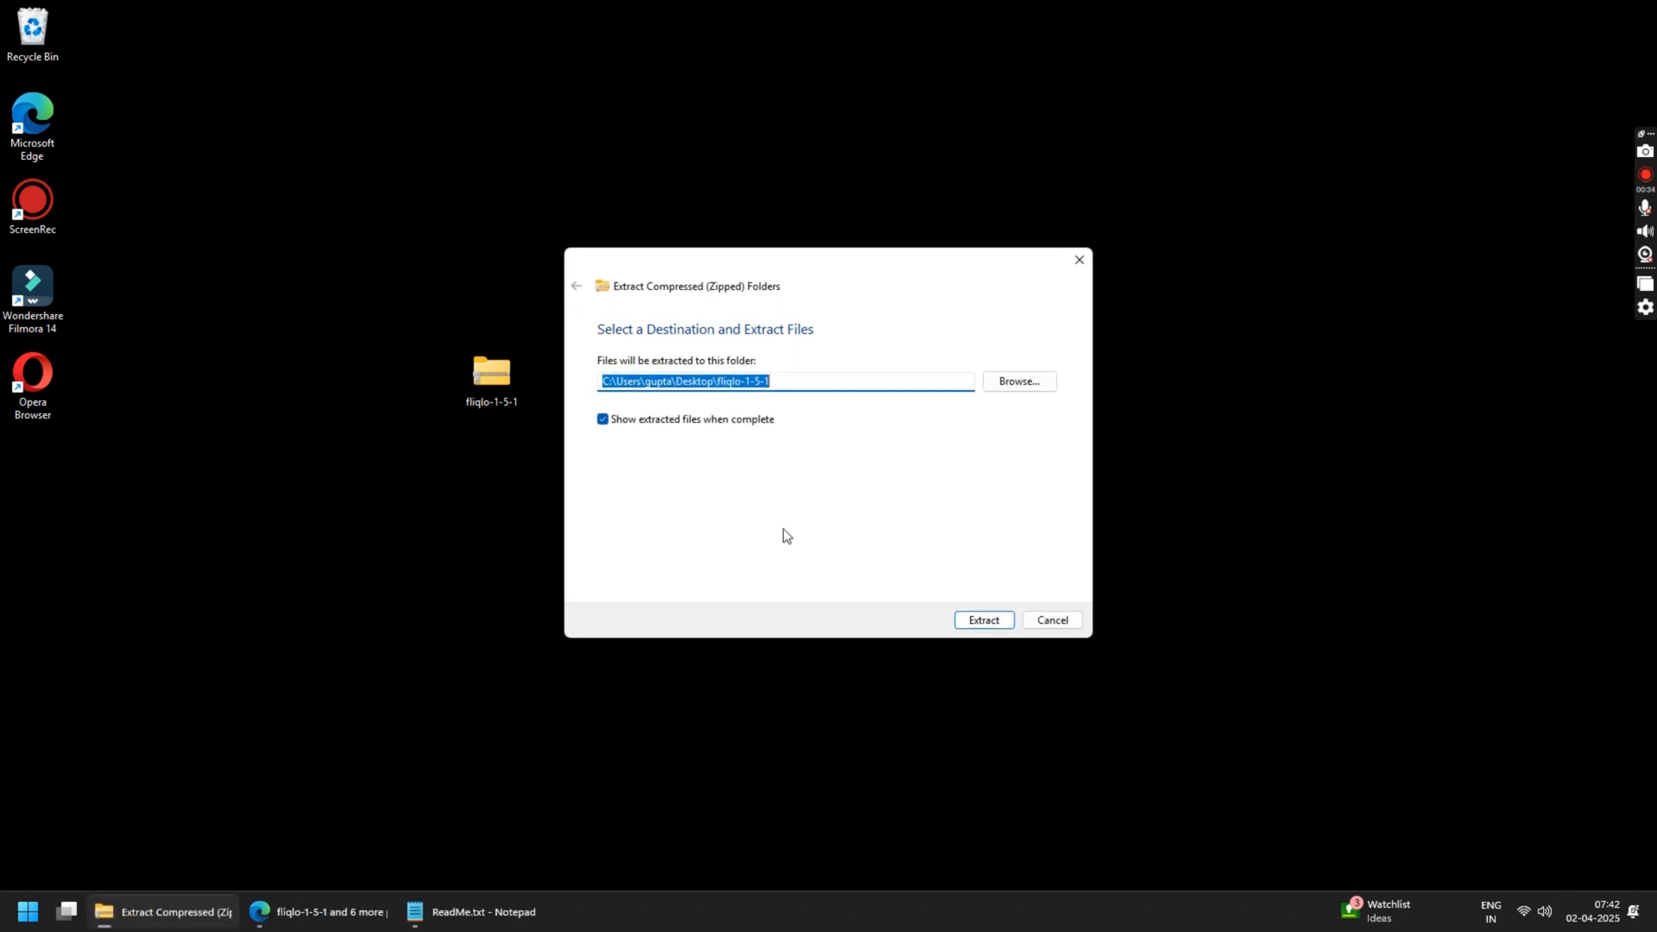
Extract the zip into a fliqlo-1-5-1 folder and launch its Fliqlo screen saver file.
click(984, 619)
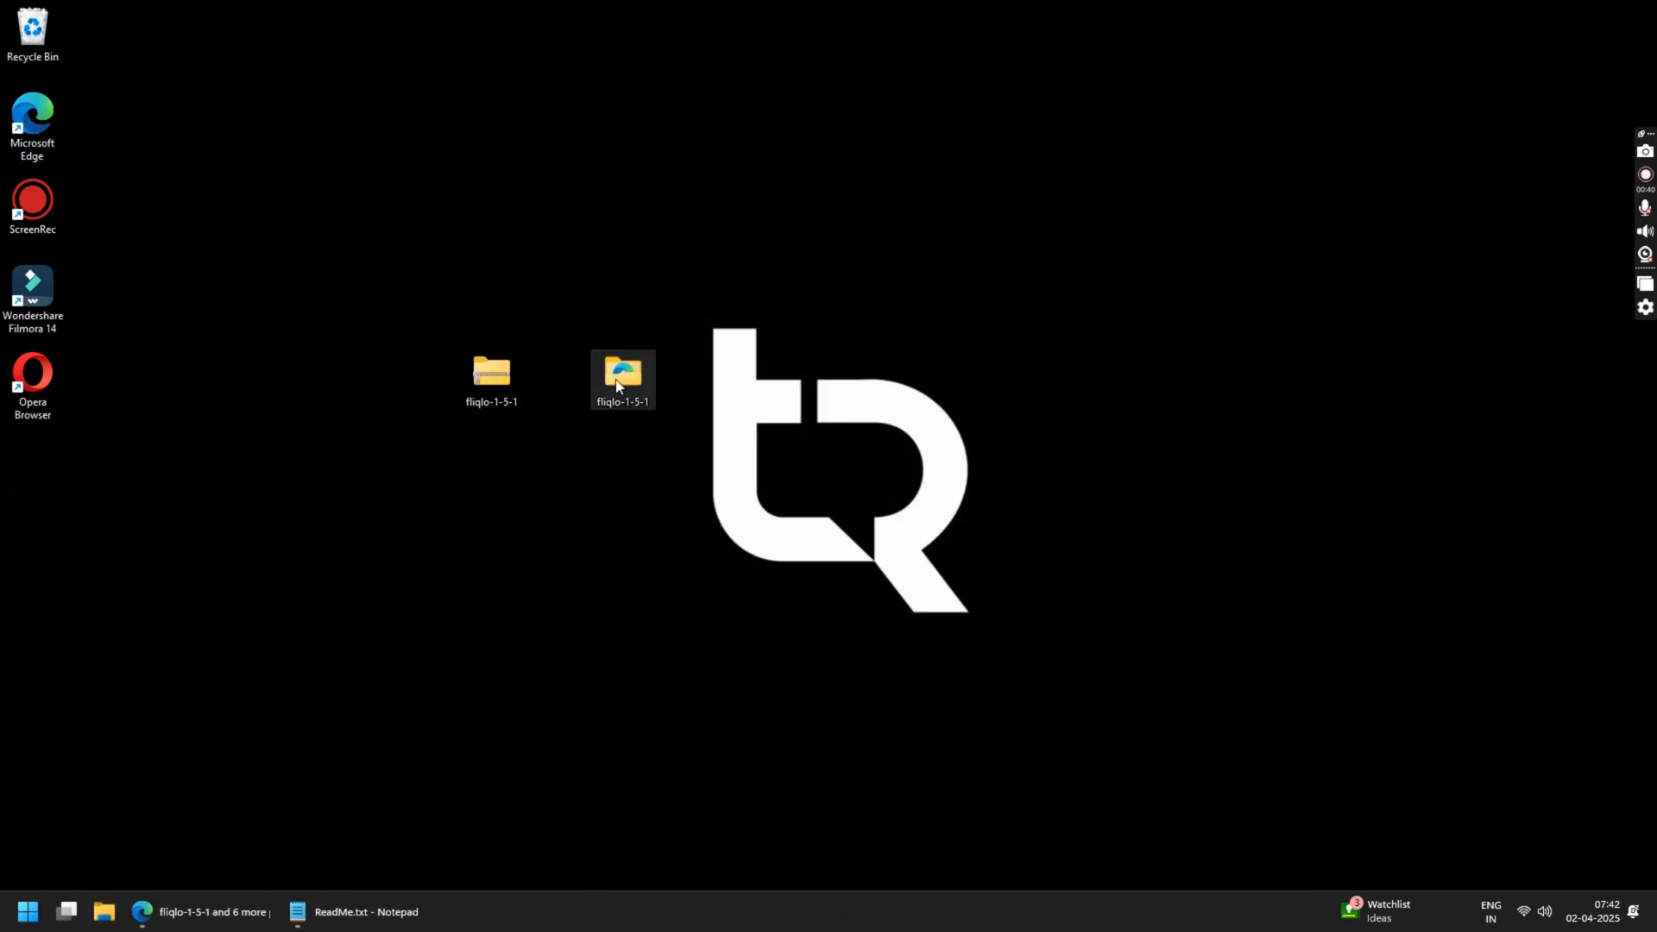
double_click(623, 378)
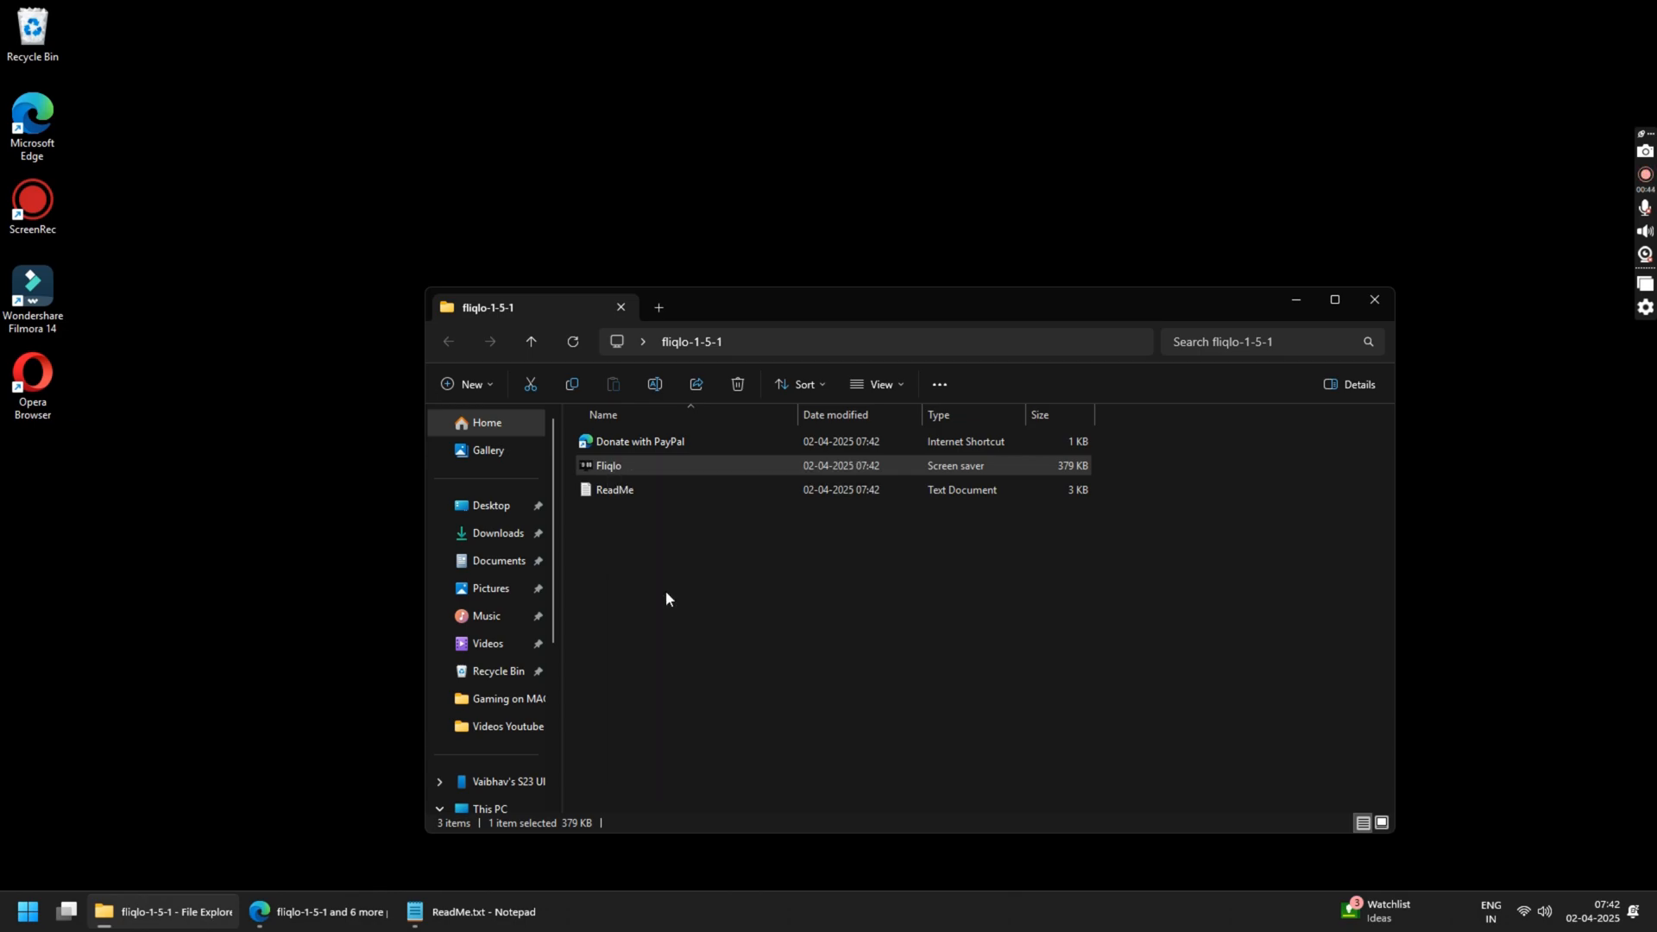
double_click(608, 466)
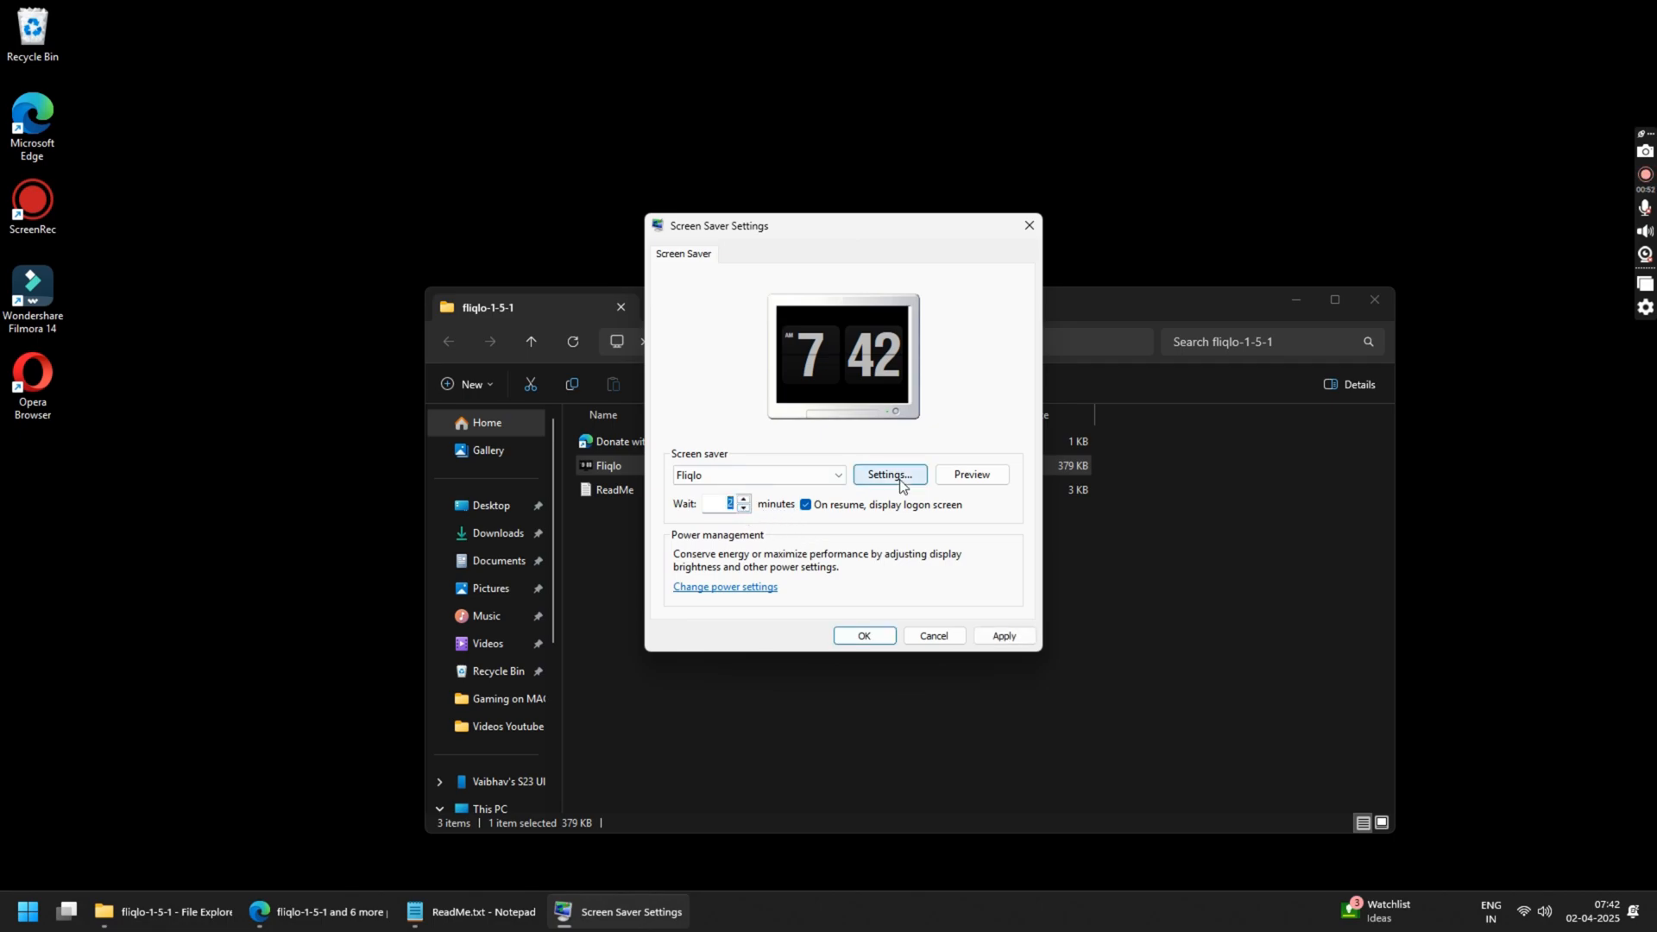
Review Fliqlo's hour format settings, apply it as the screen saver, then act on the extracted folder.
click(890, 475)
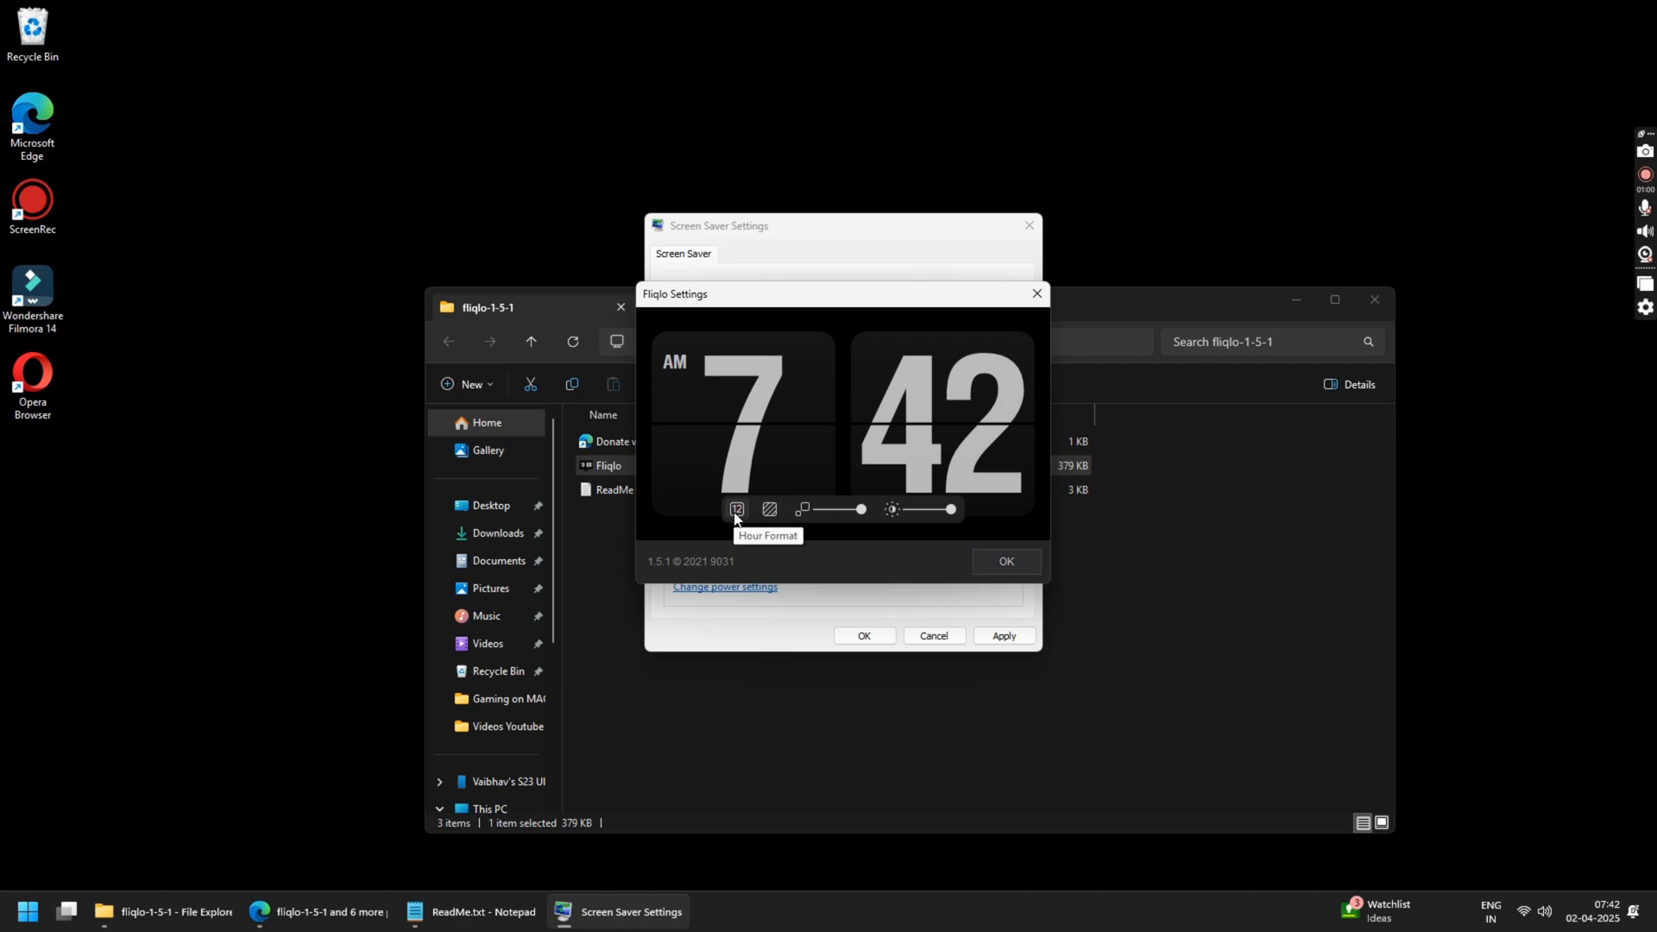
click(1007, 561)
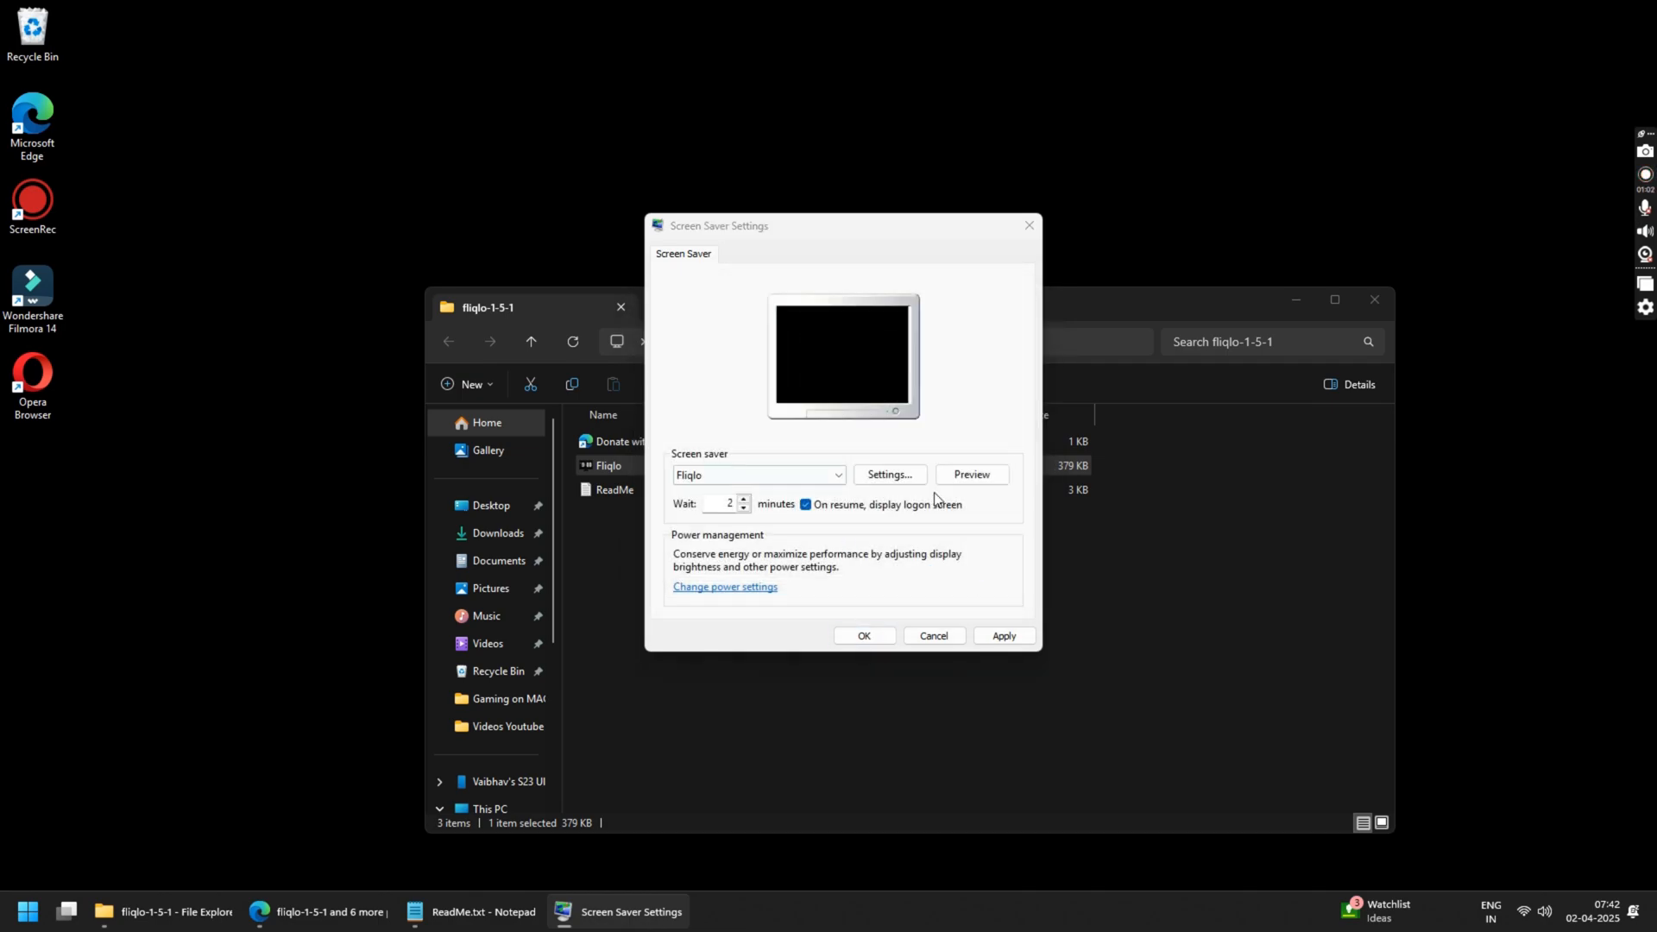
click(972, 473)
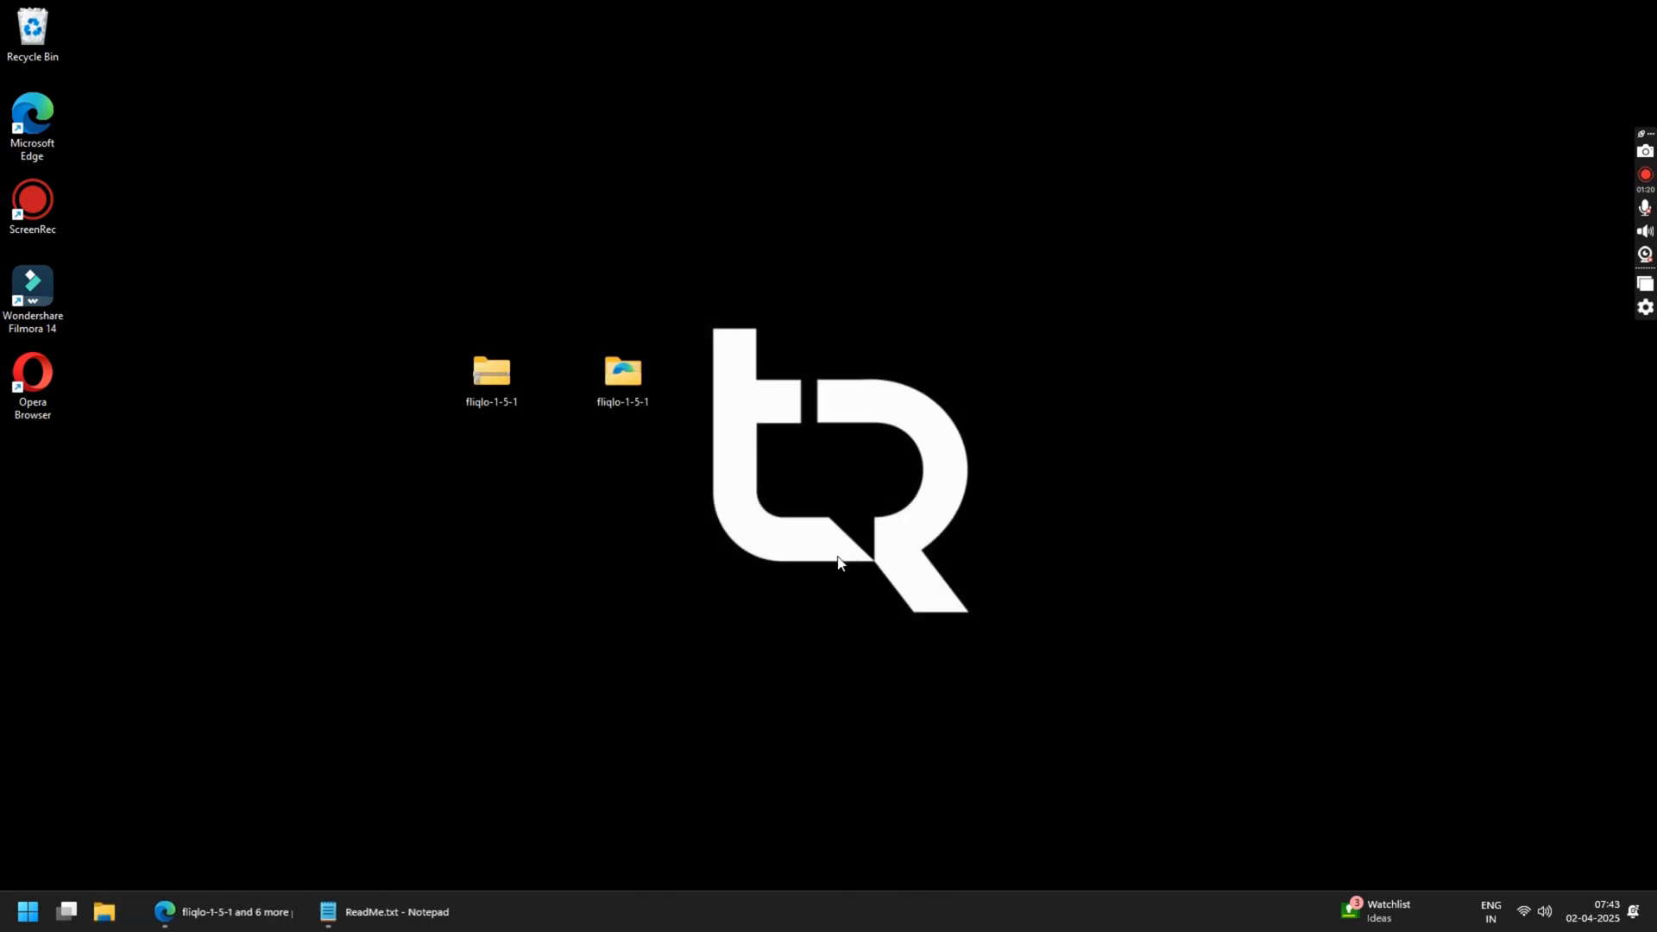
right_click(621, 373)
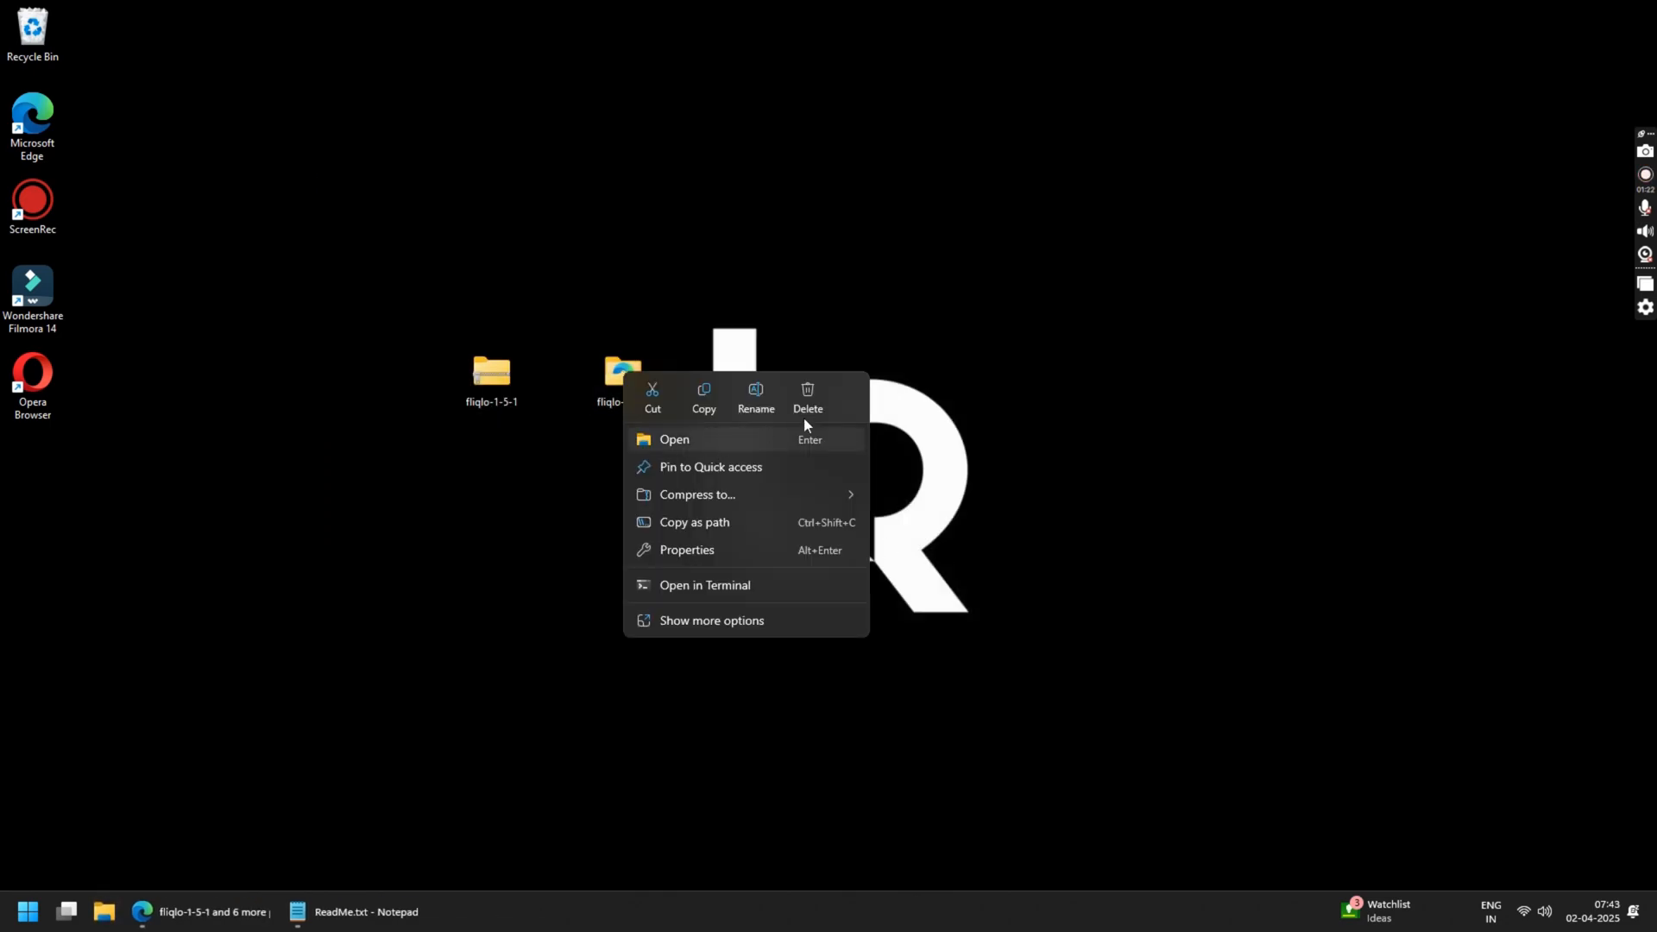